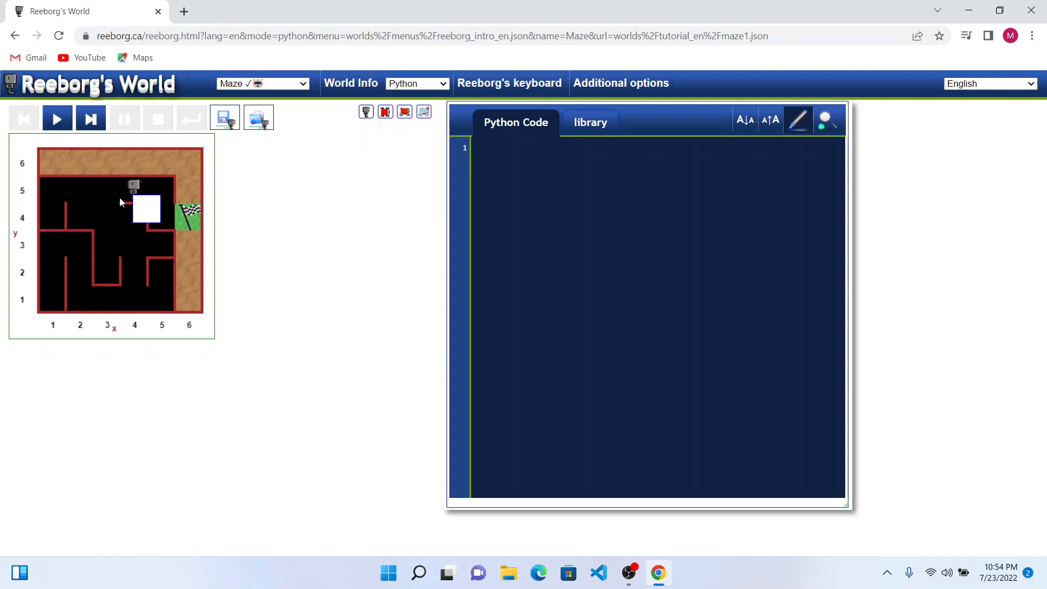
Browse the robot command keyboard and its available conditions, then return to the editor.
left_click(90, 118)
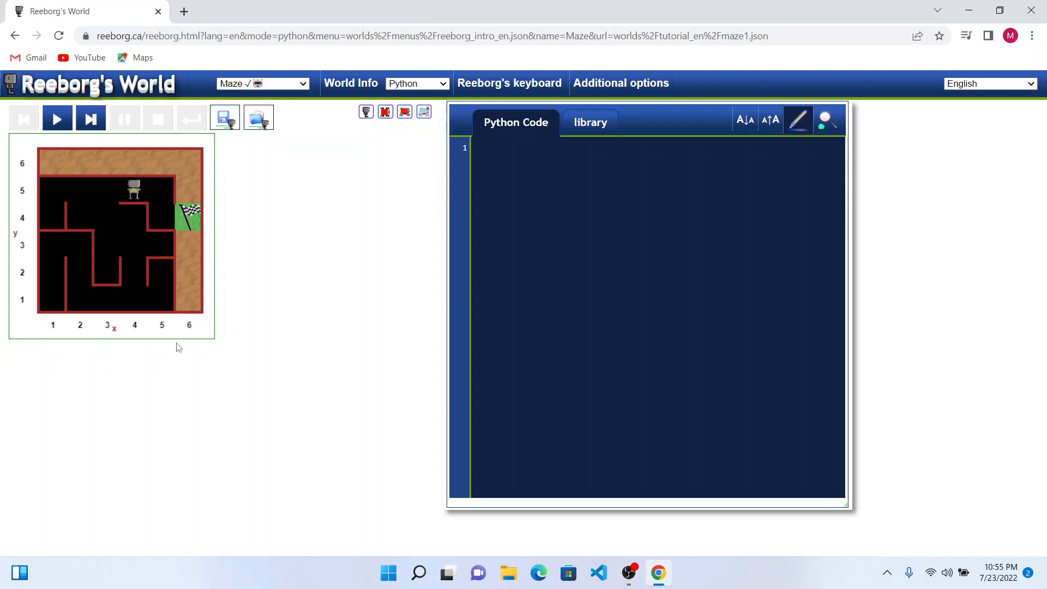
mouse_move(159, 204)
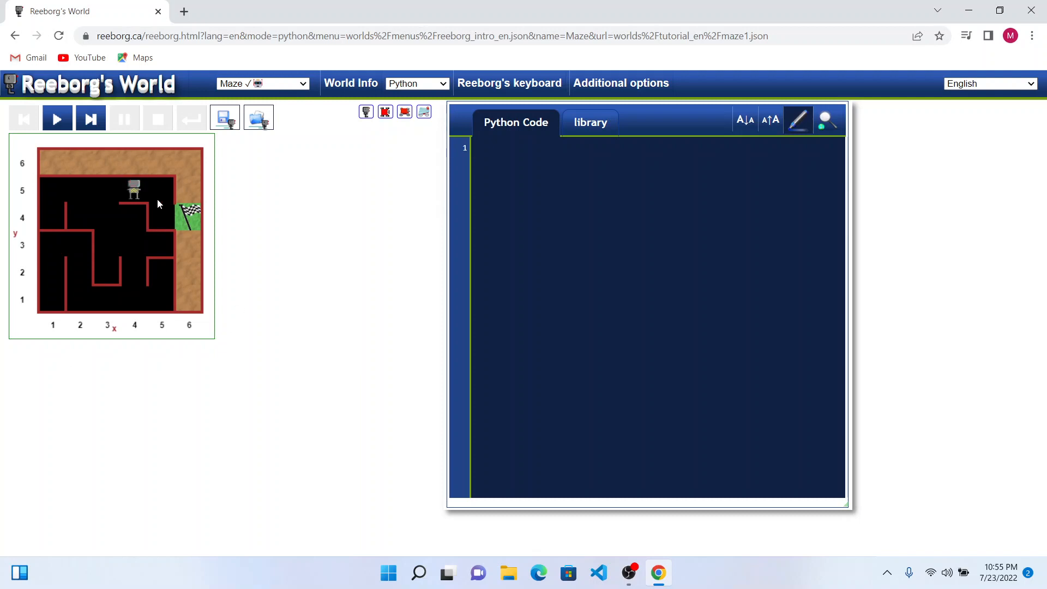
left_click(635, 301)
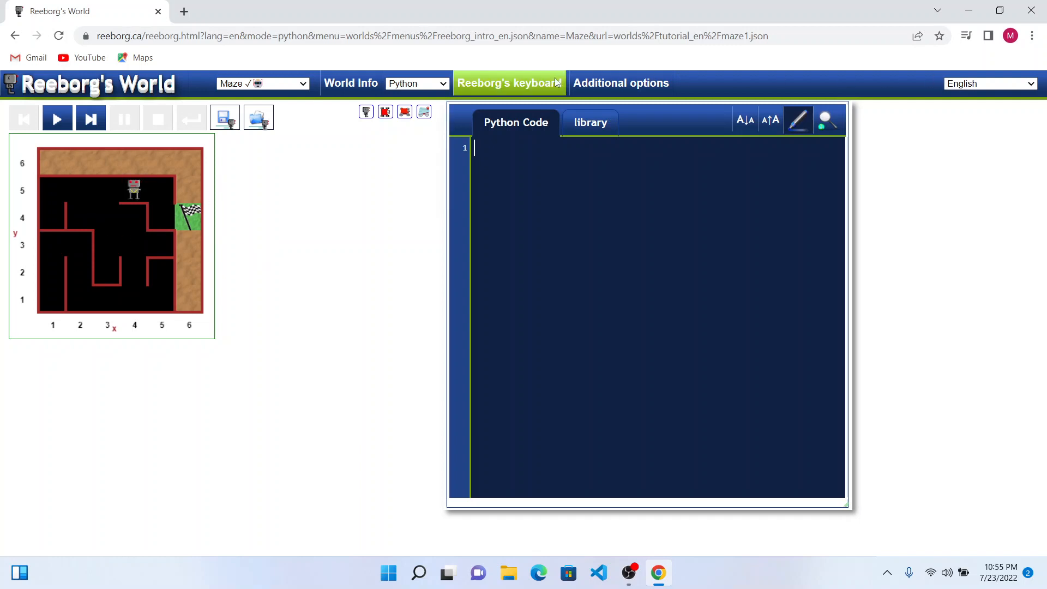
left_click(510, 83)
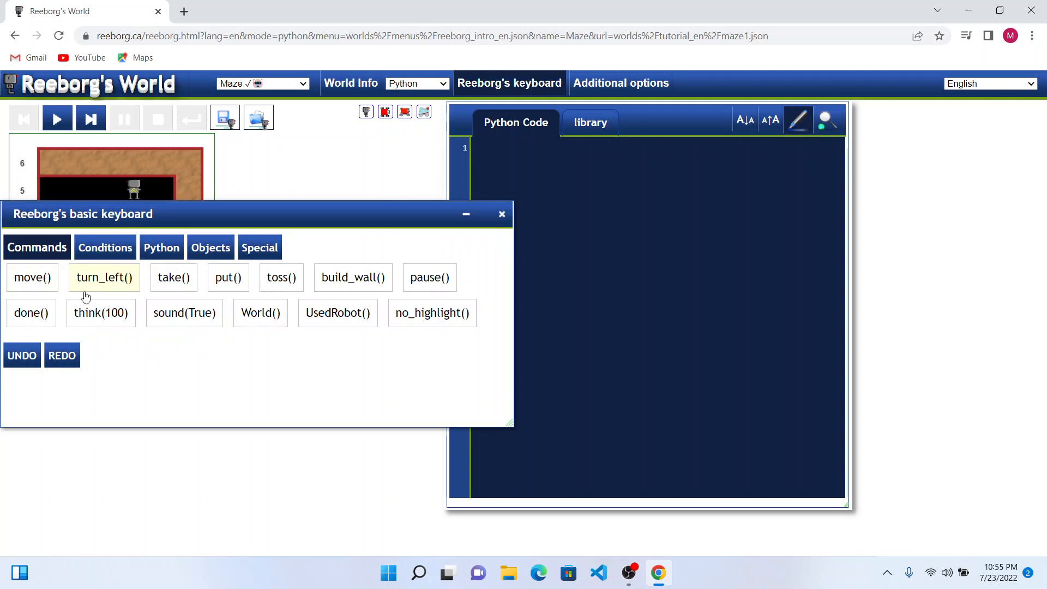
left_click(103, 247)
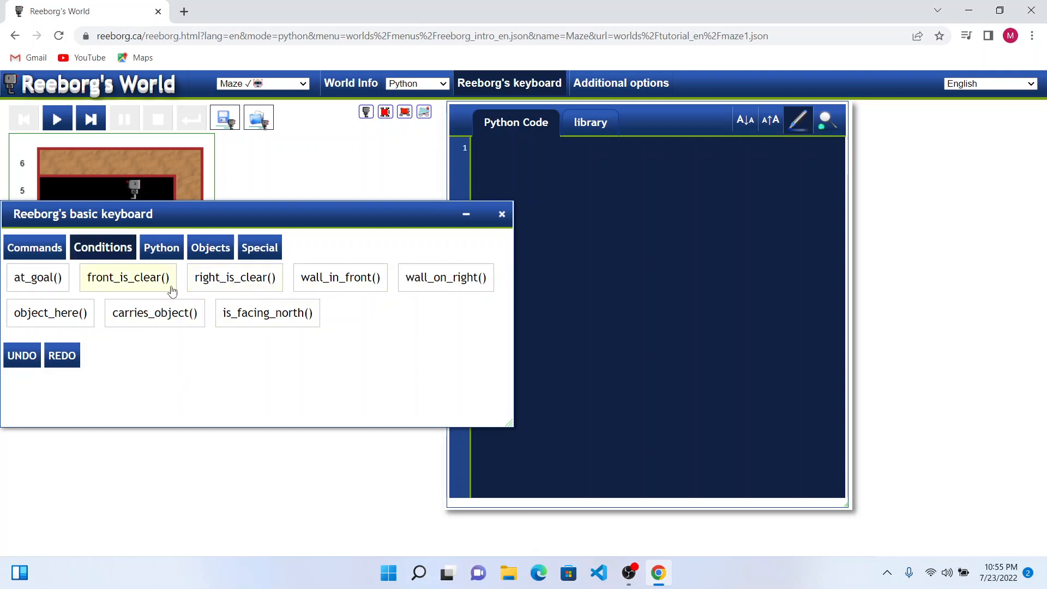
mouse_move(220, 218)
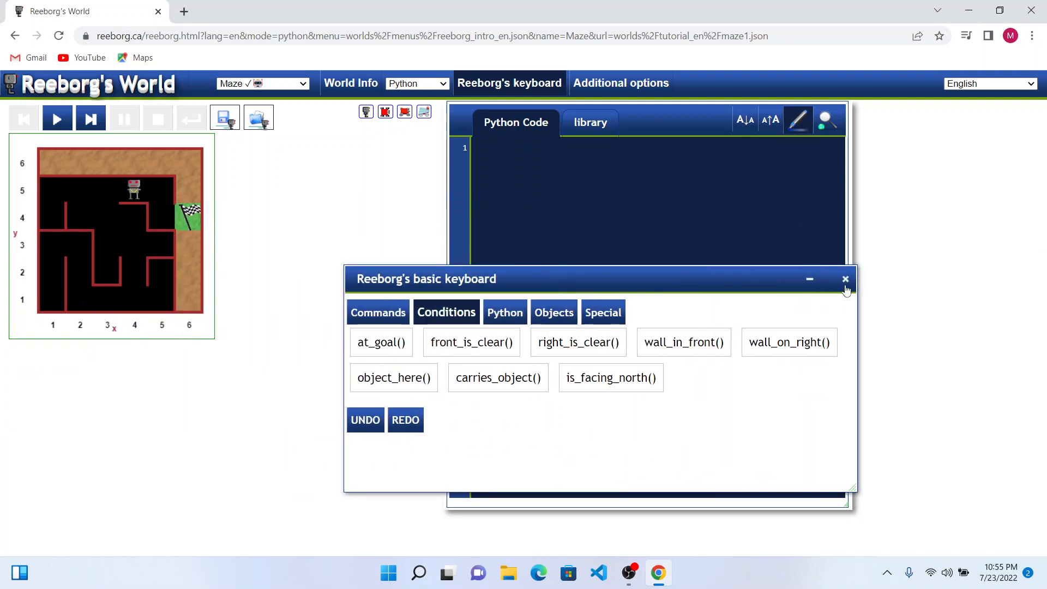
left_click(846, 278)
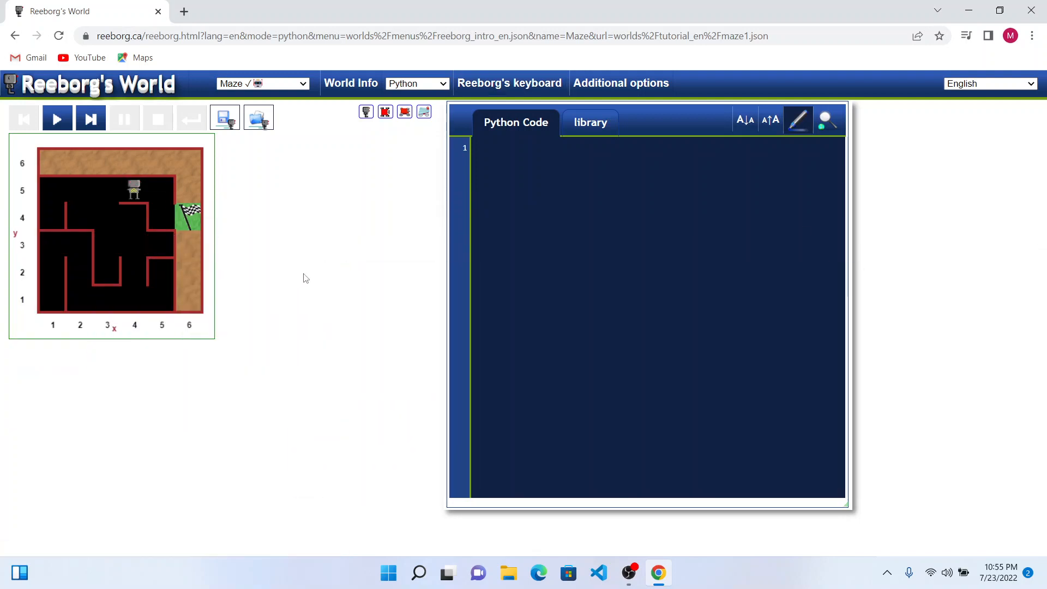
mouse_move(994, 292)
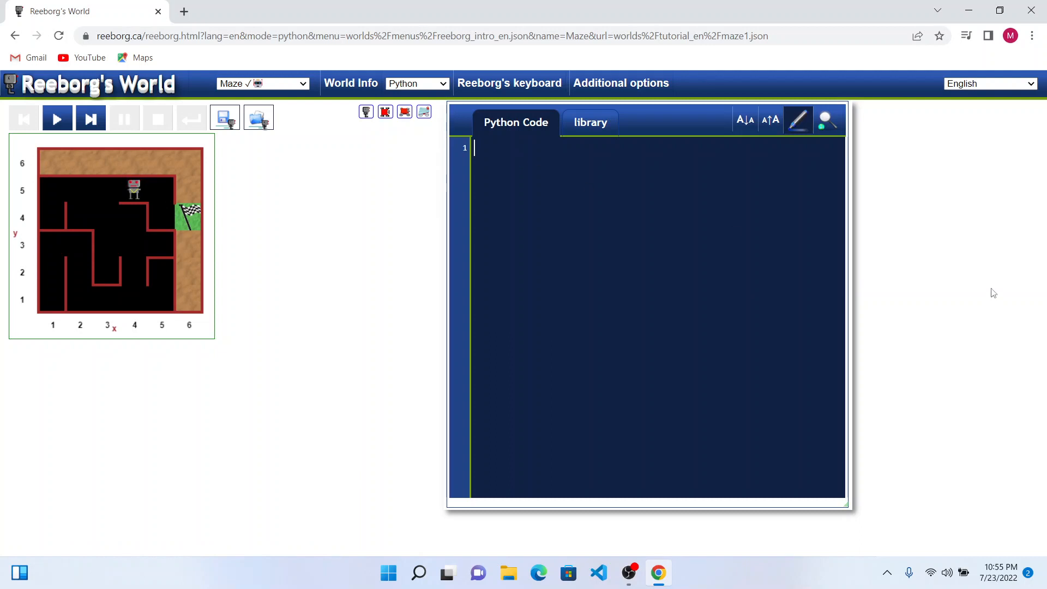
Write def turn_right(): with three indented turn_left() calls.
type("def turn_r")
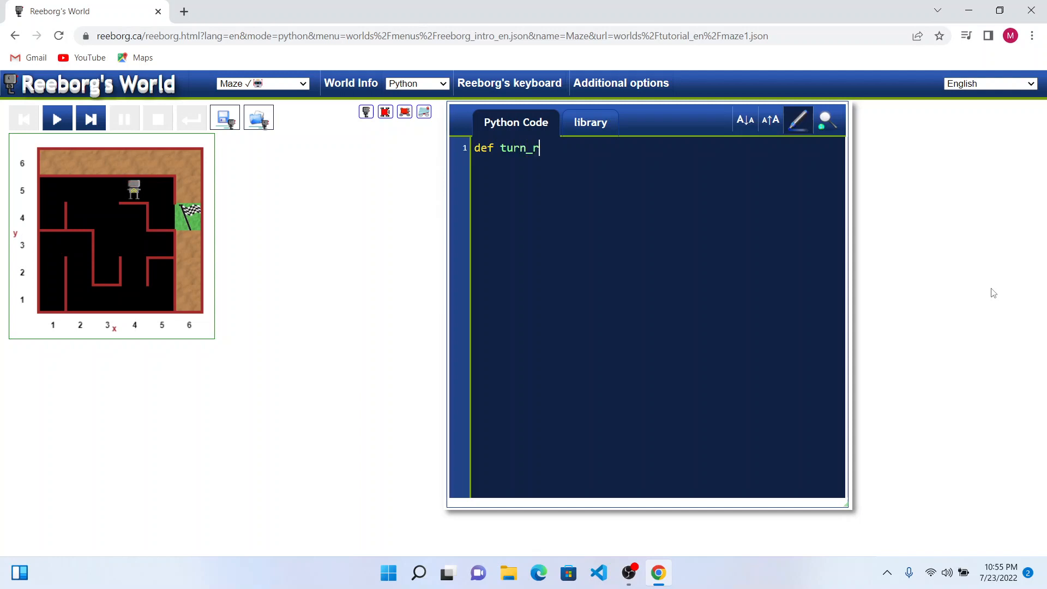
type("ight():")
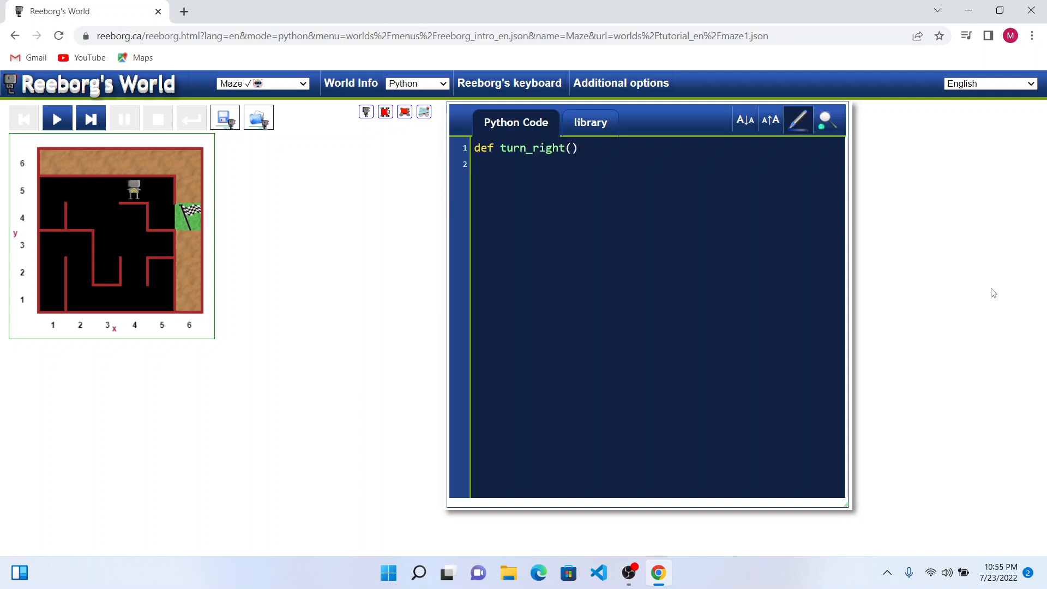
type(":")
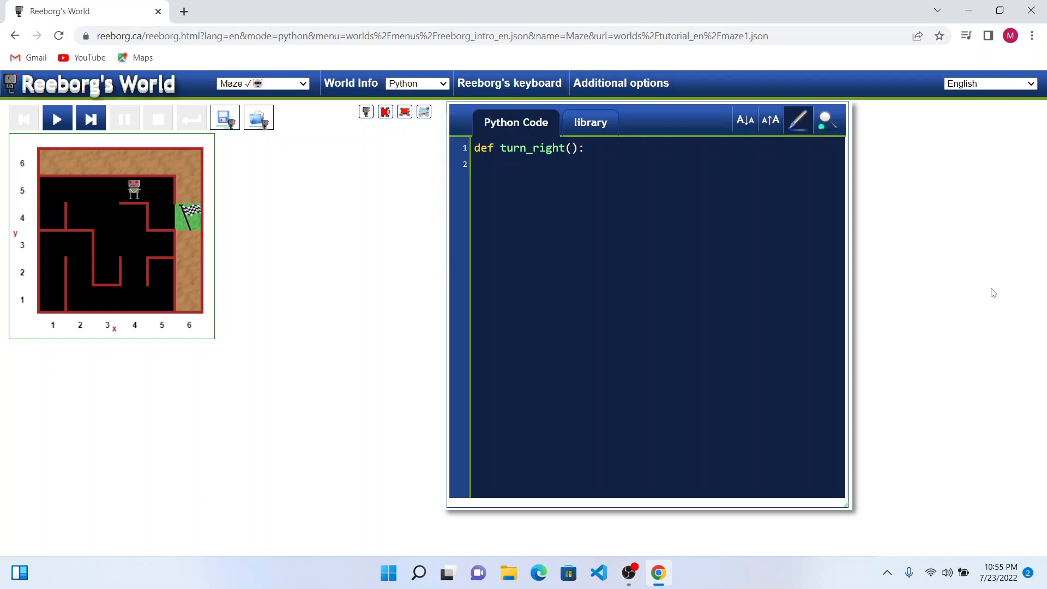
type("turn_left(")
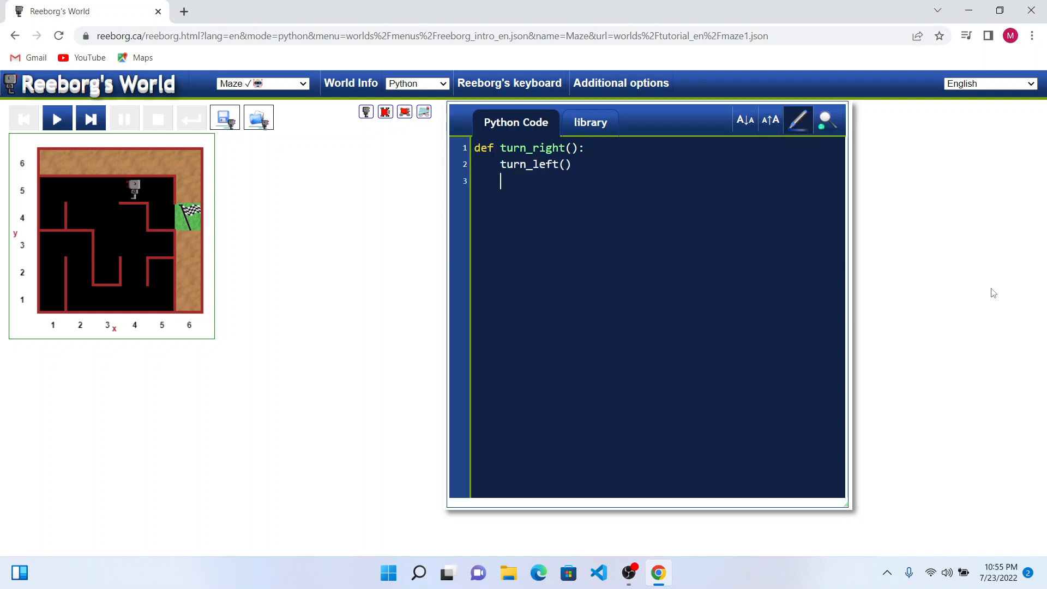
type("turn_left")
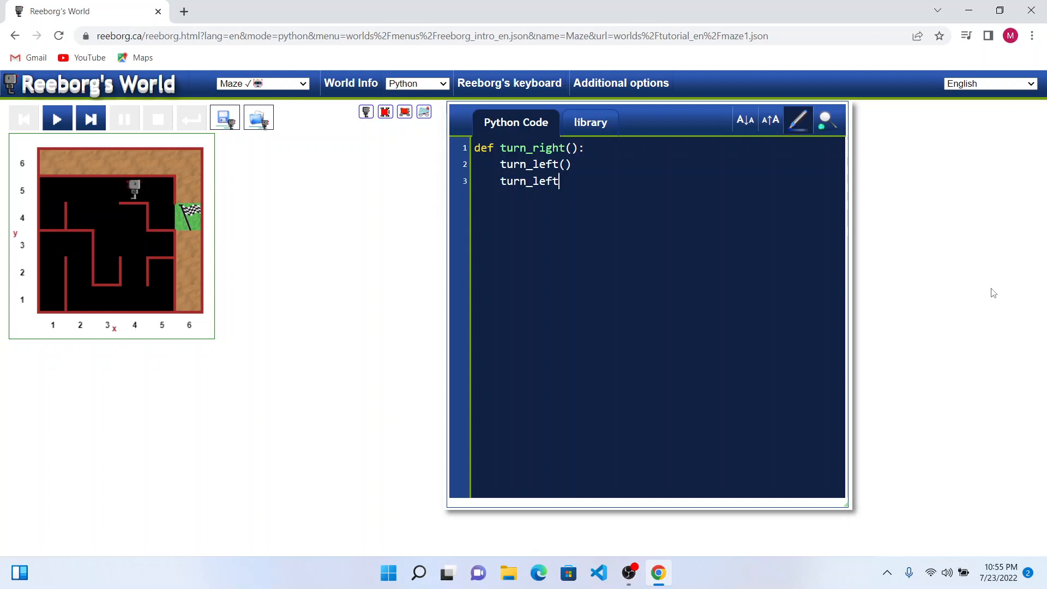
type("()")
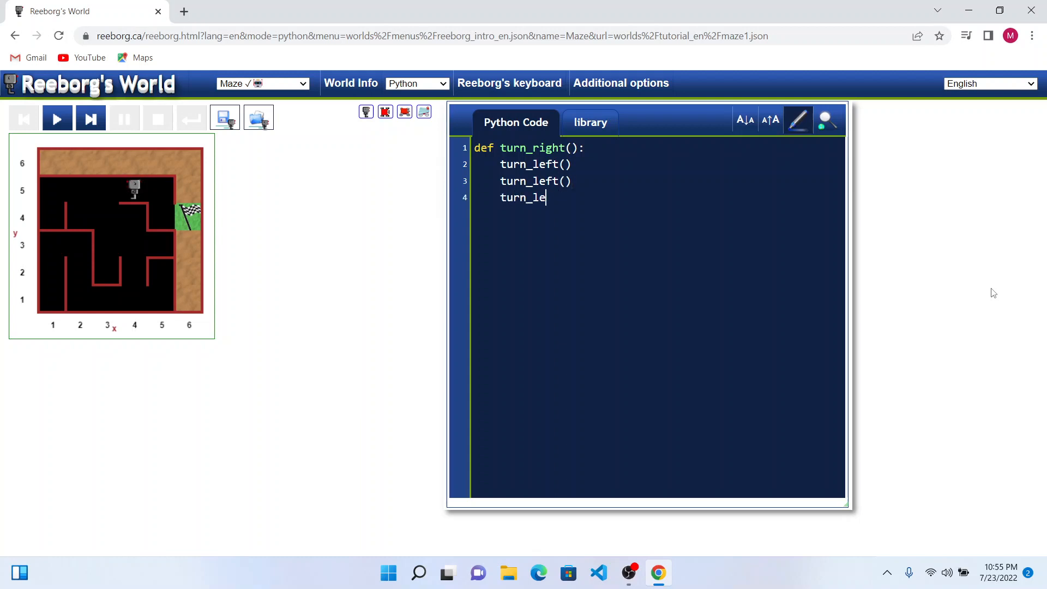
type("ft()")
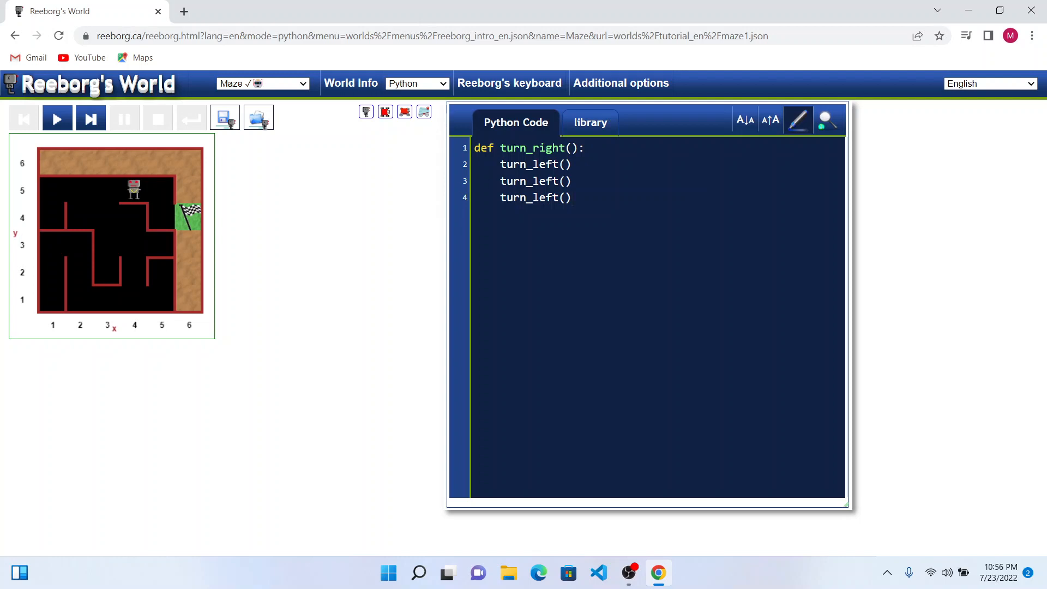
Add a while not at_goal(): loop header below turn_right and start its body.
left_click(570, 198)
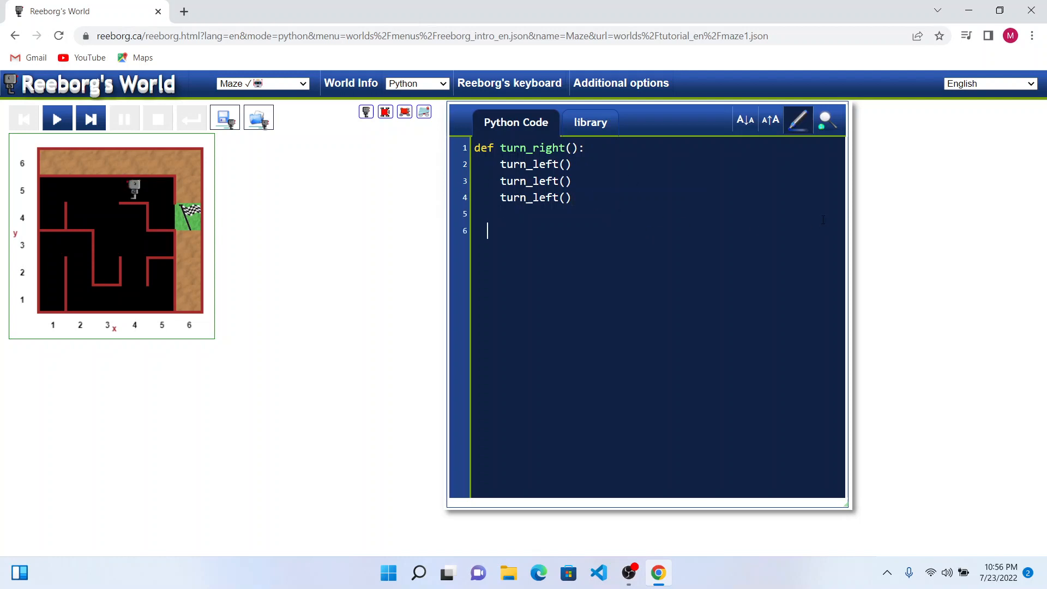
type("while")
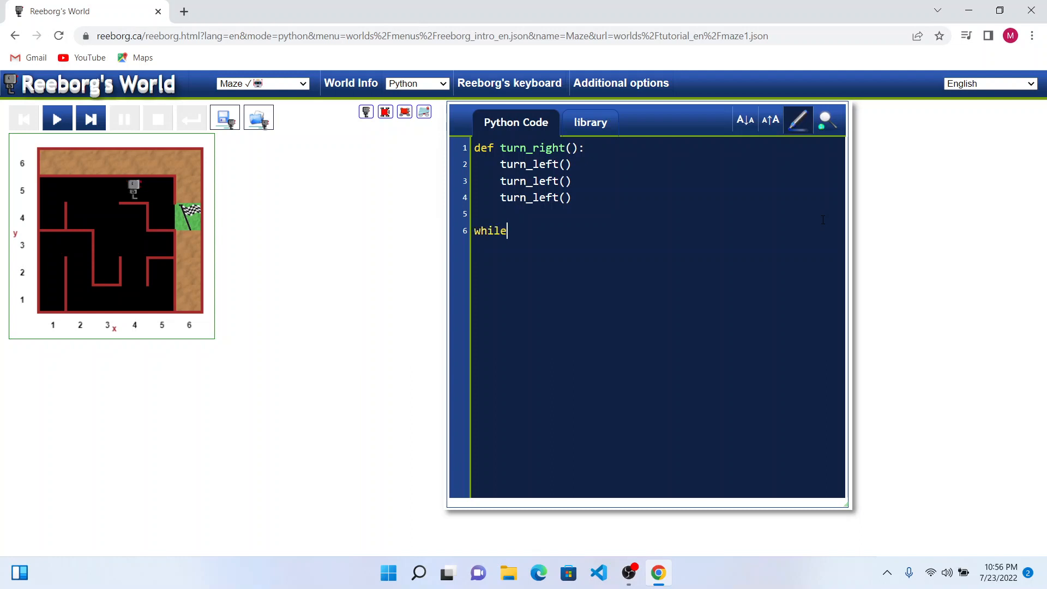
type("at")
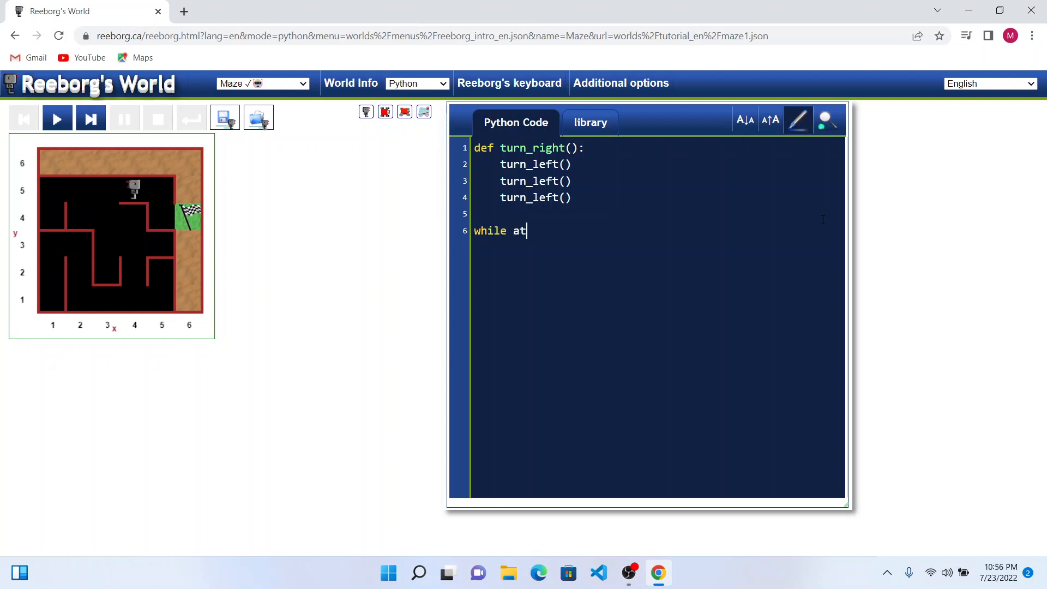
type("not at_go")
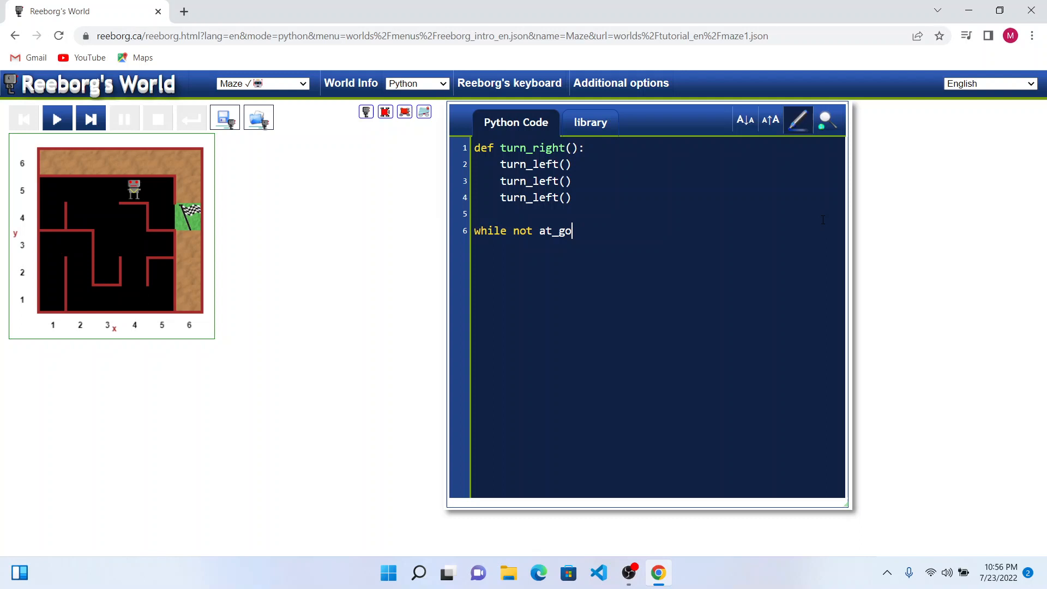
type("al()")
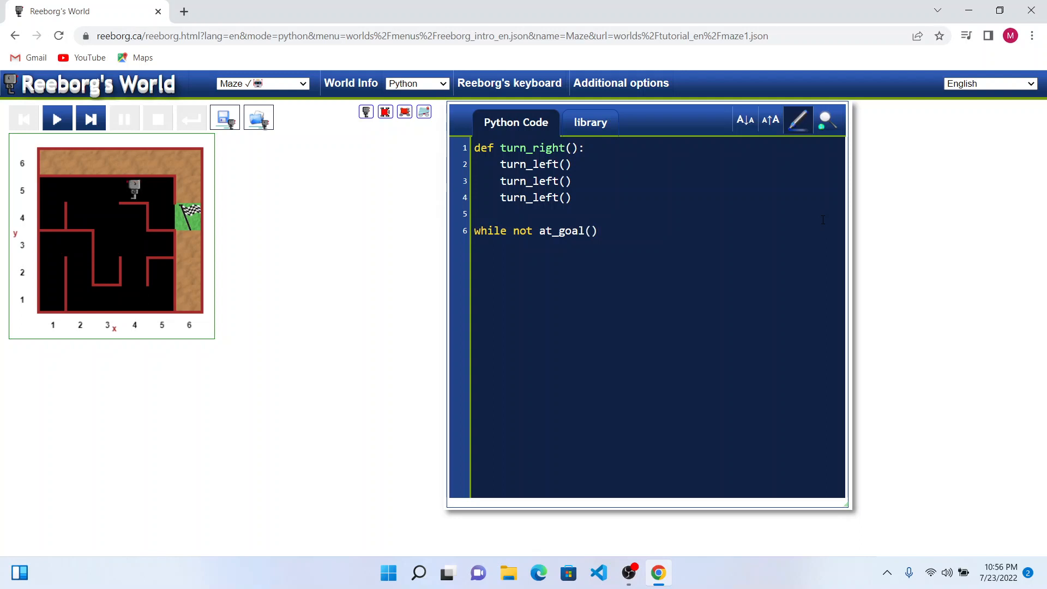
type(":")
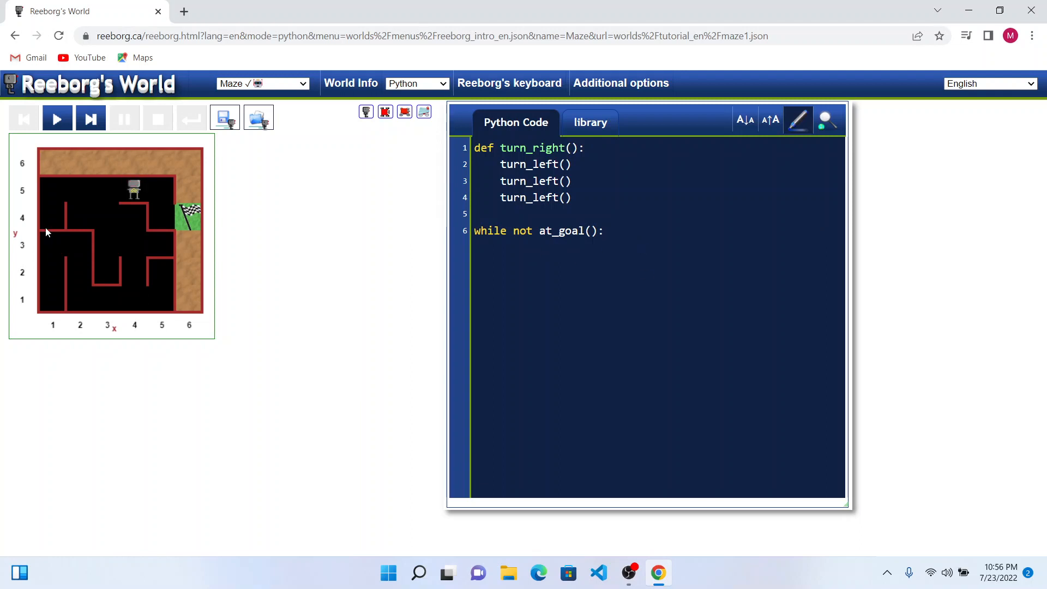
mouse_move(590, 248)
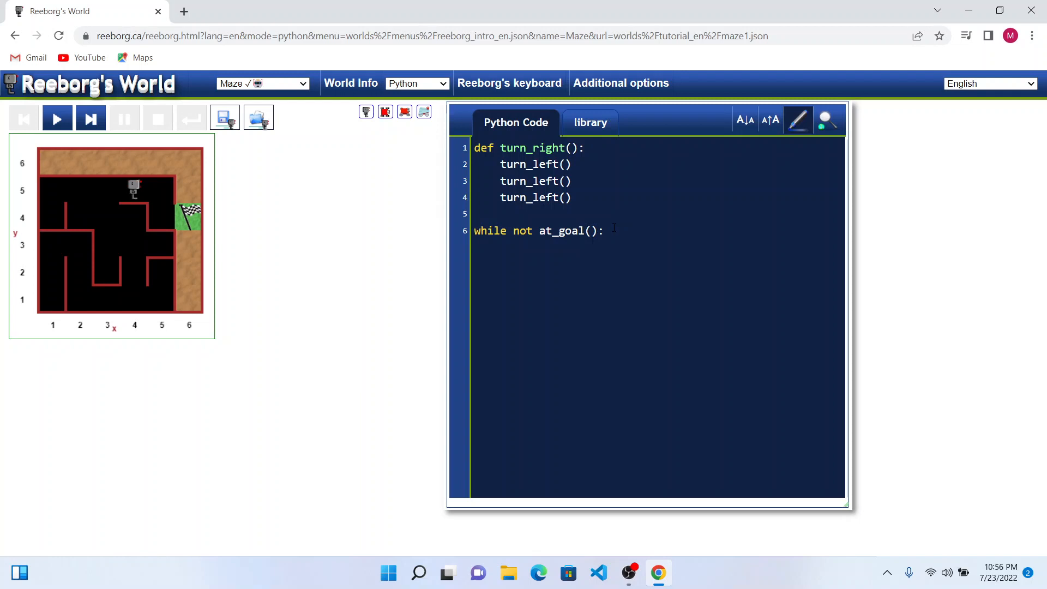
left_click(605, 231)
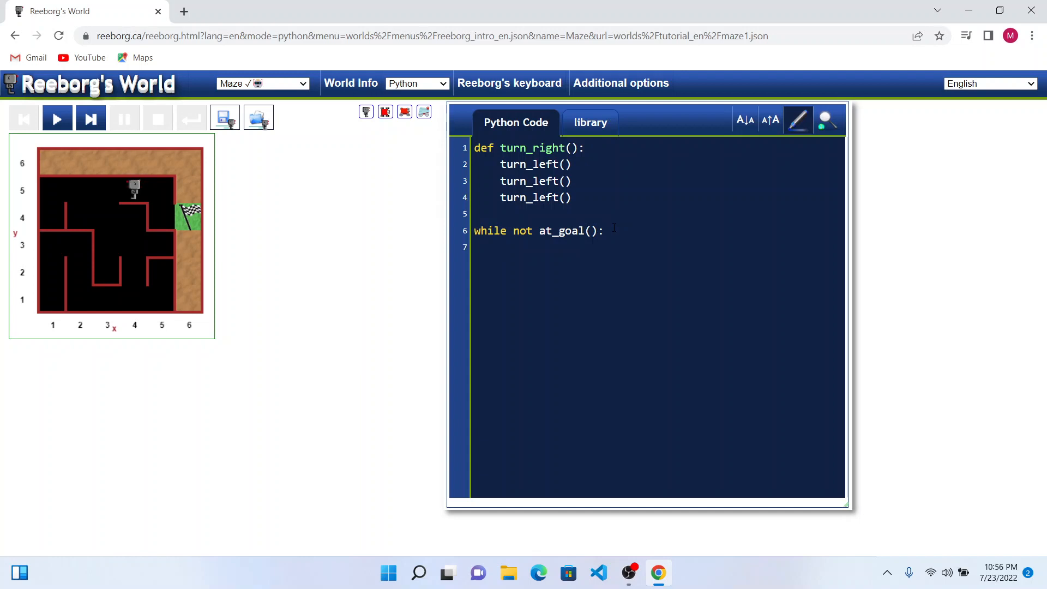
Write the if right_is_clear(): branch that calls turn_right() and move().
type("if")
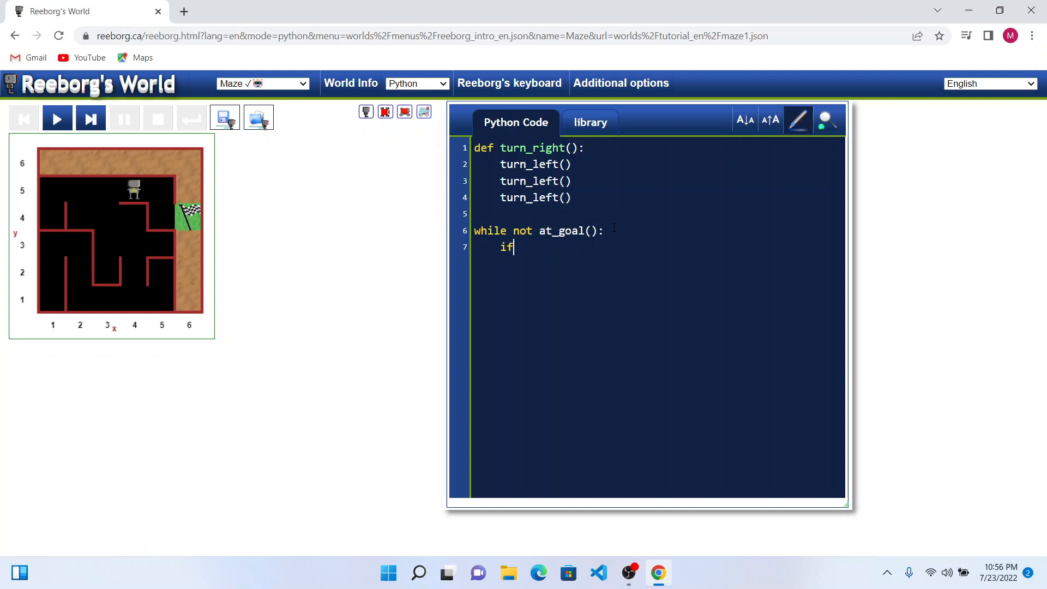
type("right")
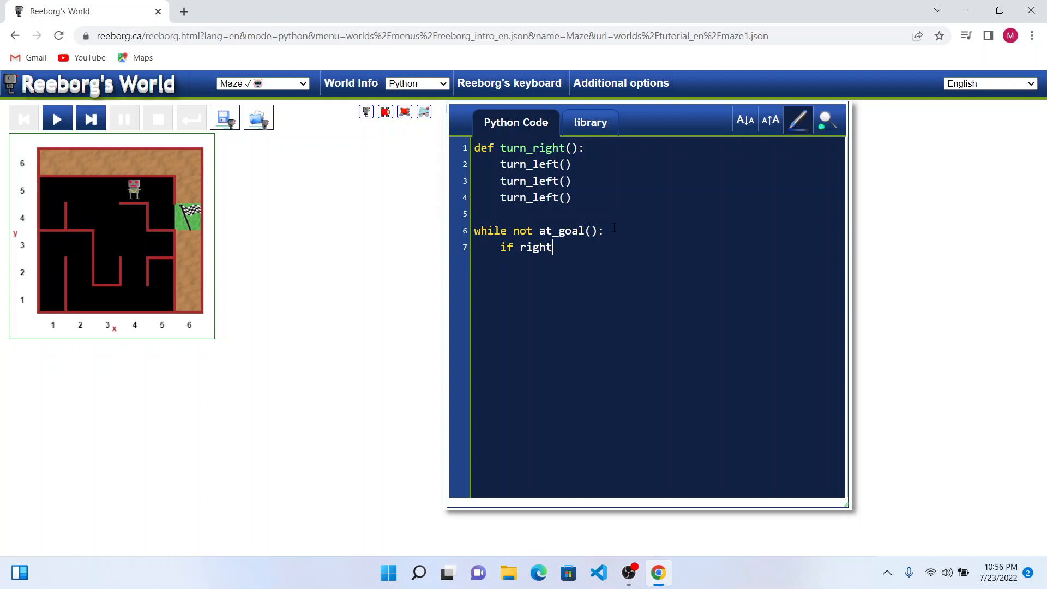
type("_is_clear")
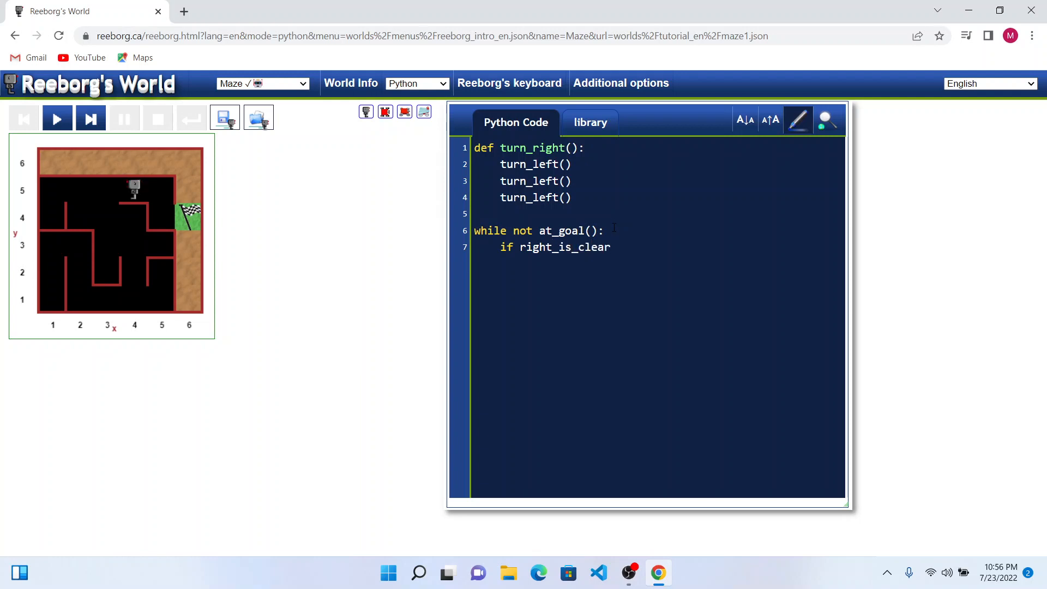
type("():")
type("turn_right")
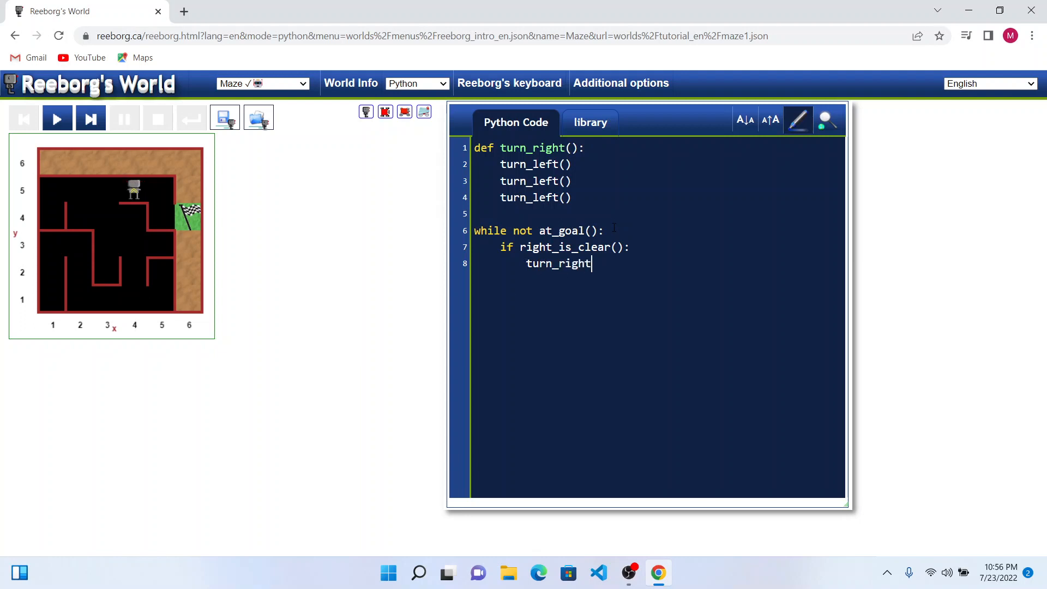
type("()")
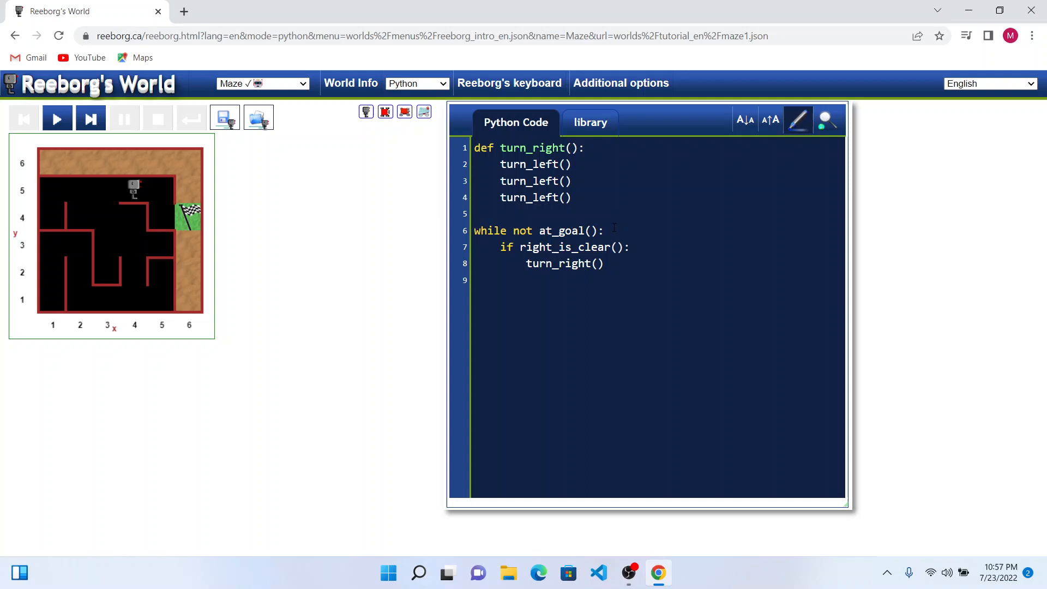
type("move()")
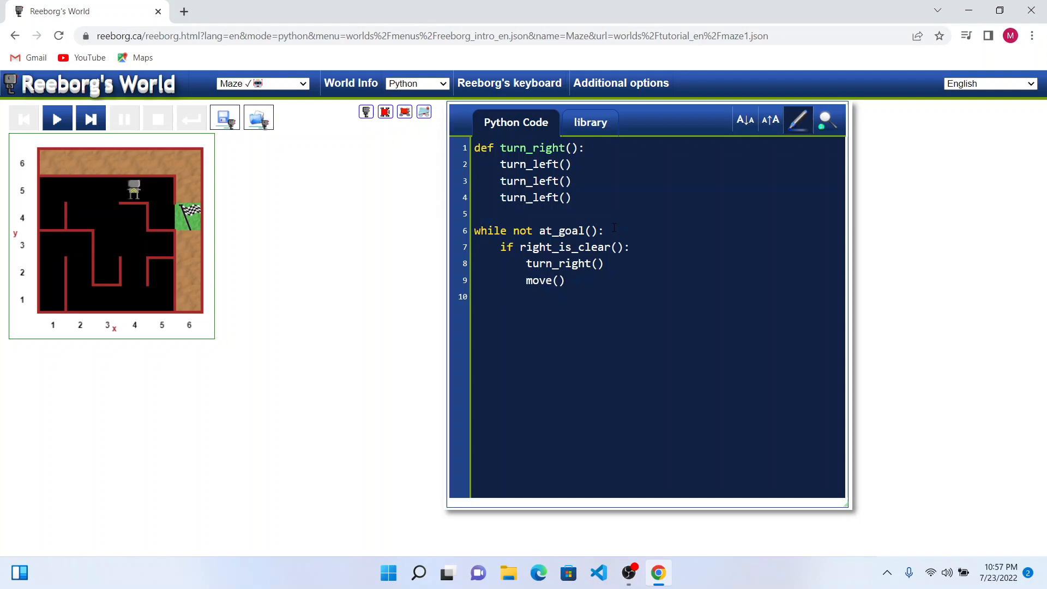
Add elif front_is_clear(): move() and else: turn_left() branches to the loop.
type("e")
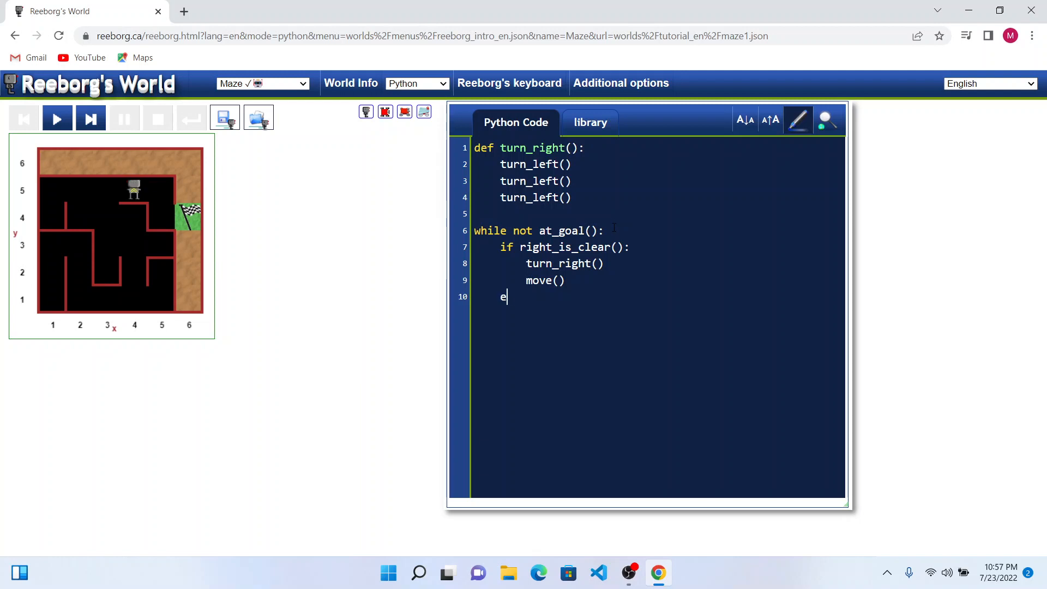
type("lif")
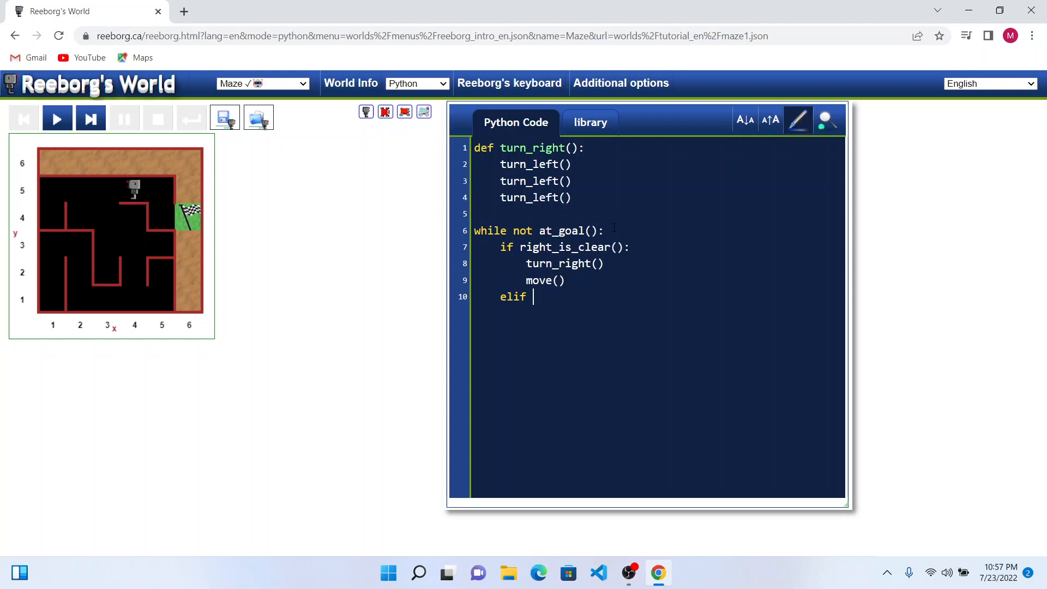
type("front")
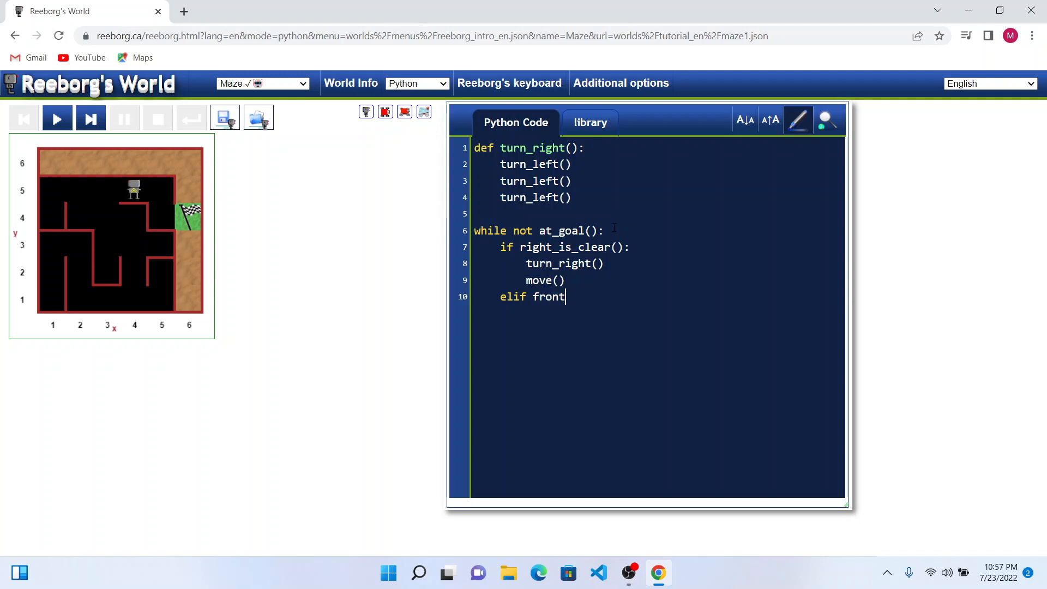
type("_is_clear():")
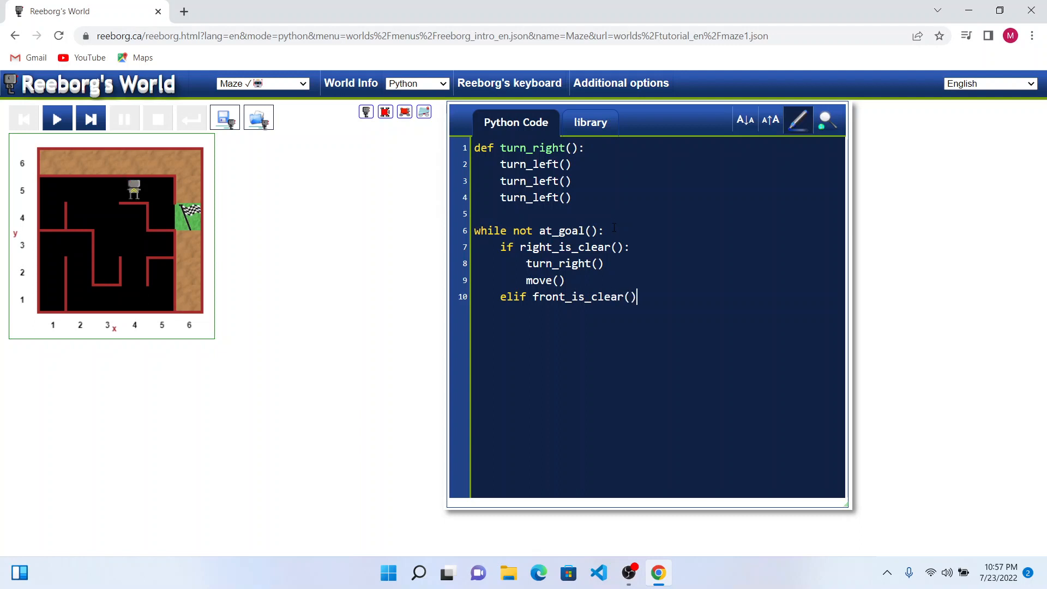
type(":")
type("move(")
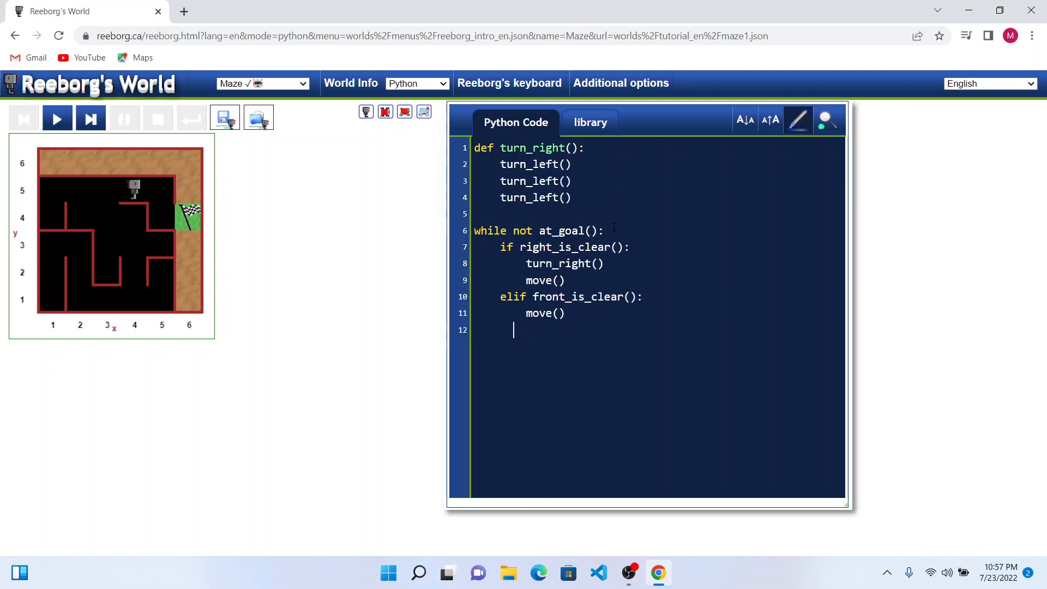
type("else:")
type("tur")
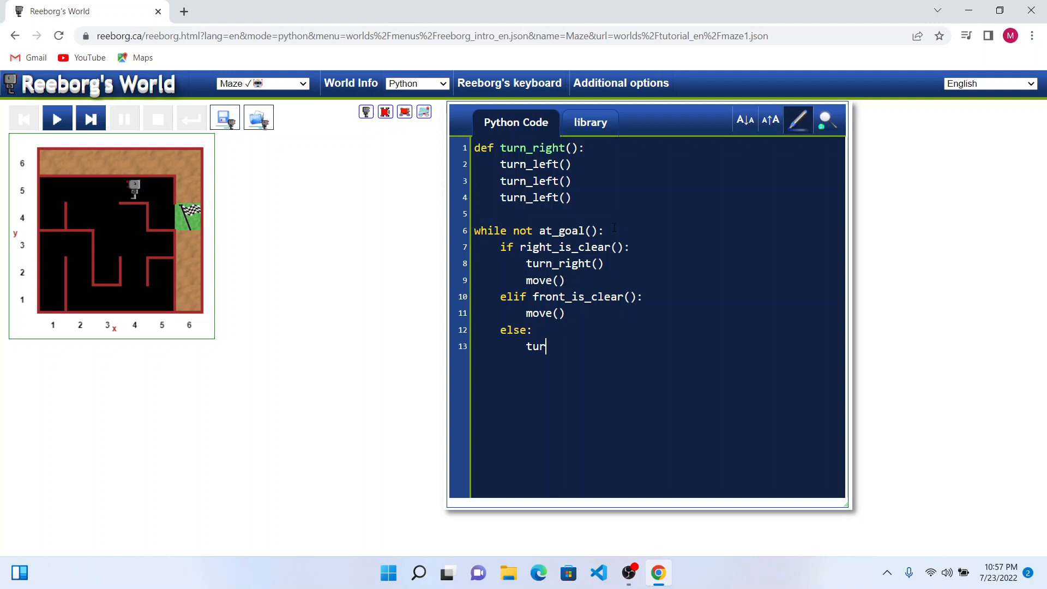
type("n_left()")
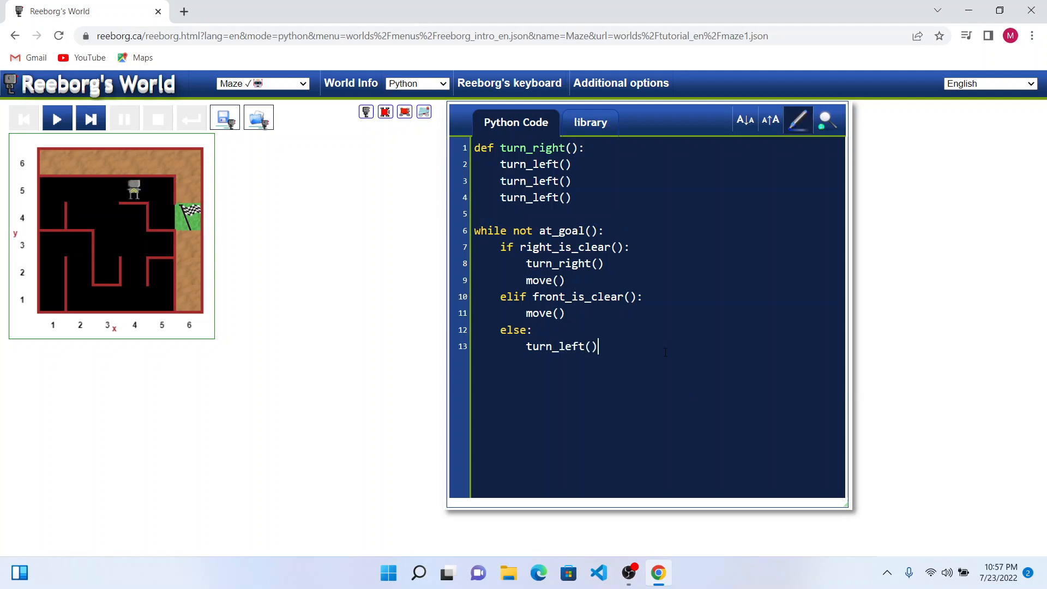
mouse_move(99, 84)
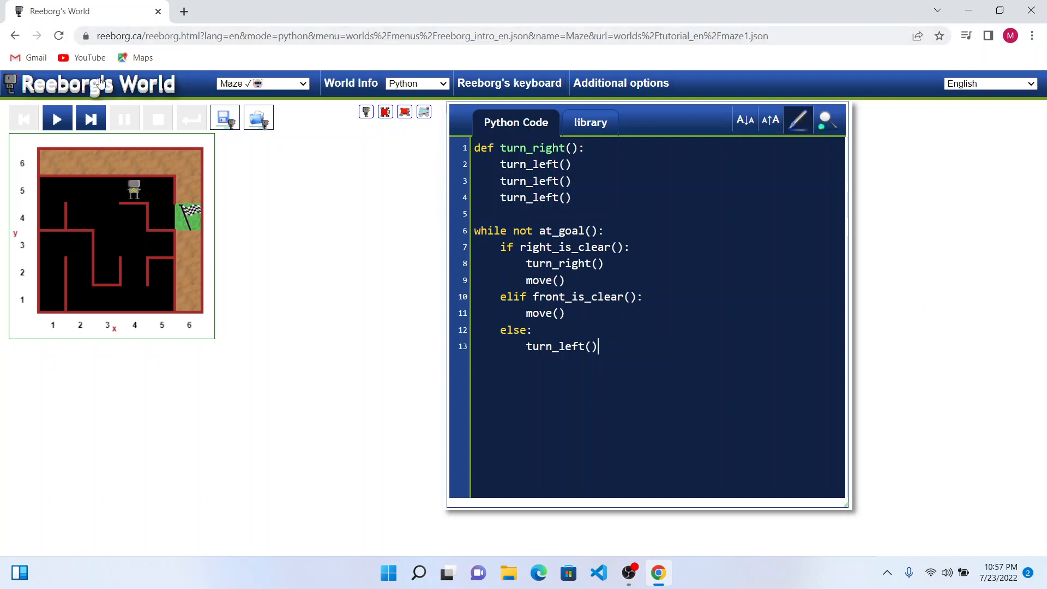
Run the program to the goal, dismiss 'I'm done!', and reload for a new maze.
left_click(57, 118)
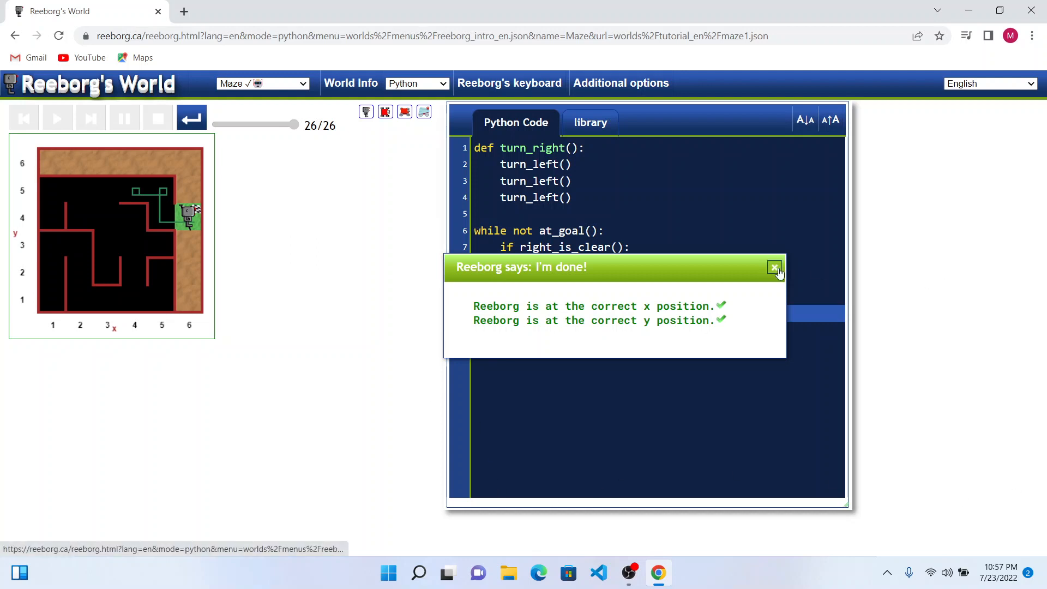
left_click(774, 268)
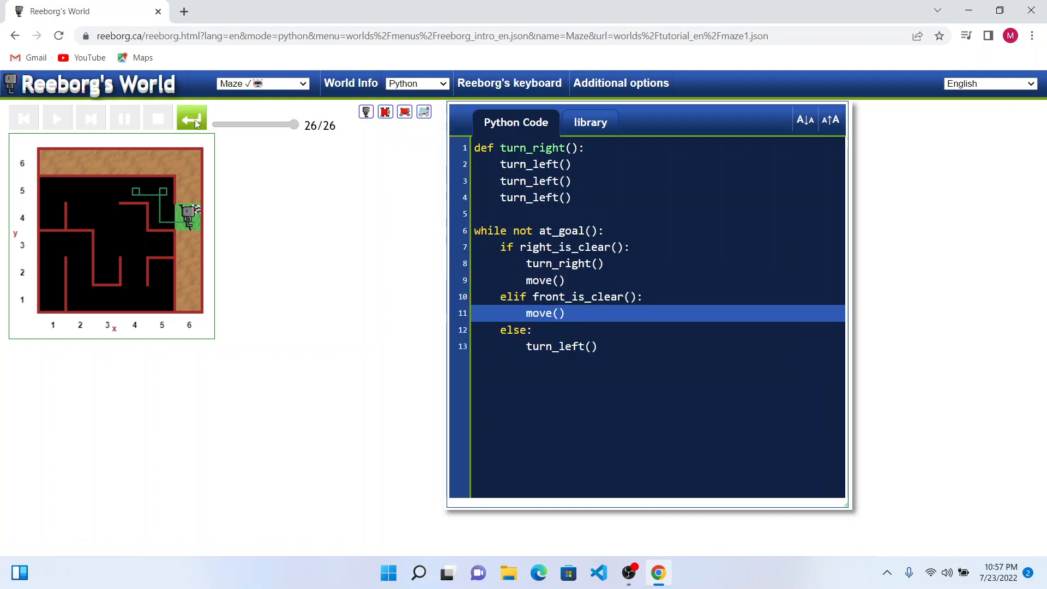
left_click(192, 118)
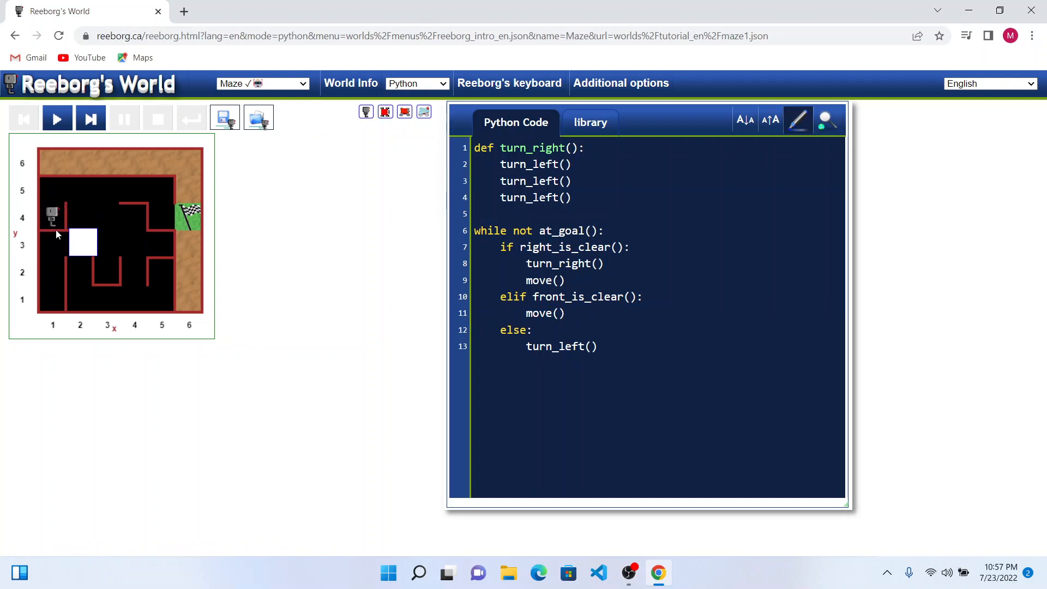
Run the program on the new maze, reaching the goal in 292 steps, and dismiss the message.
left_click(56, 118)
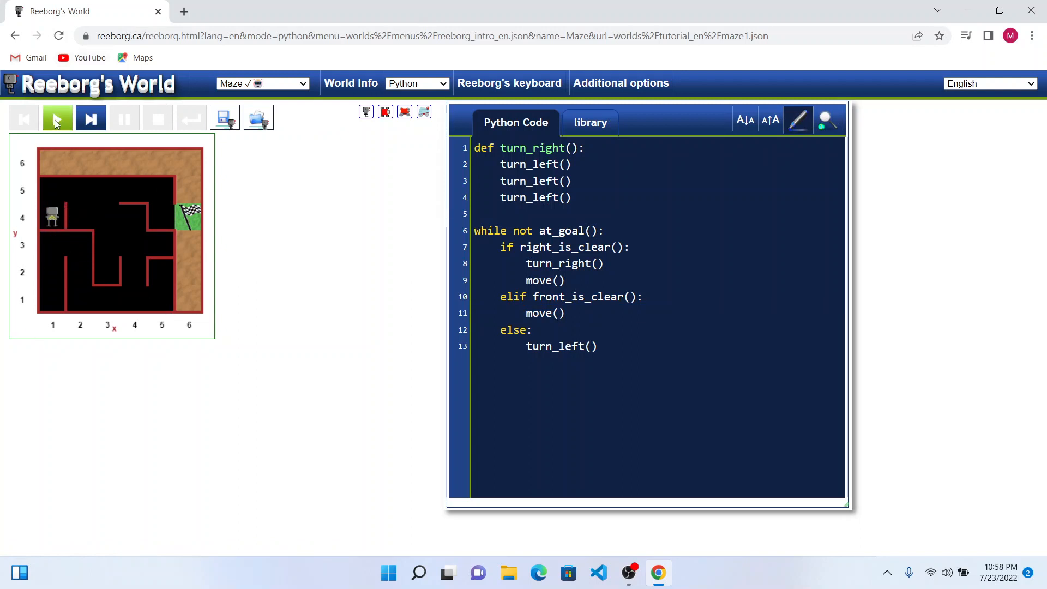
left_click(57, 118)
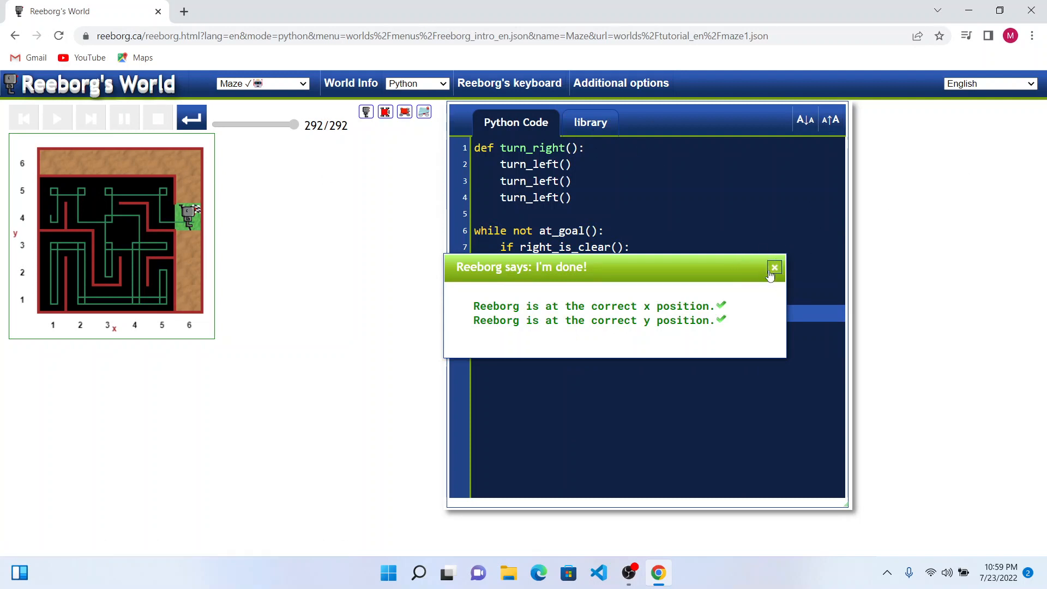
left_click(775, 267)
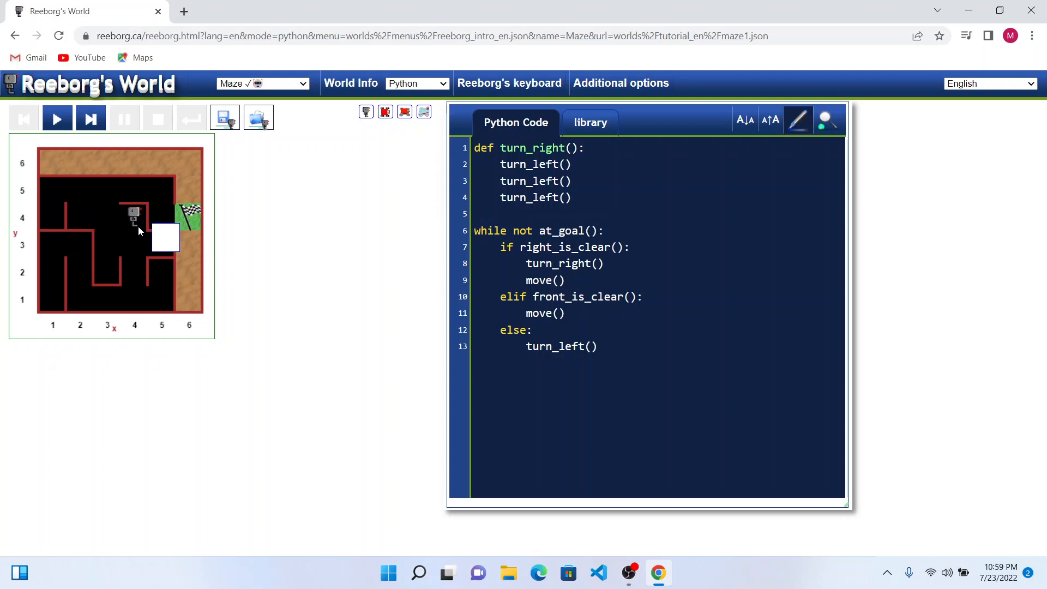
Run the program on a maze where Reeborg circles a freestanding wall for 1002 steps.
left_click(57, 118)
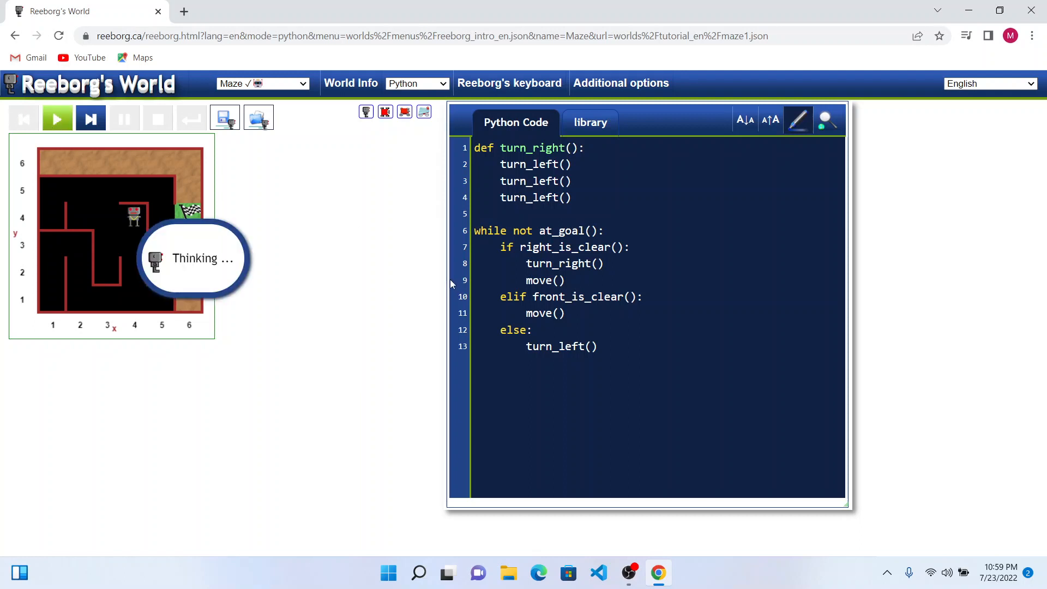
mouse_move(314, 371)
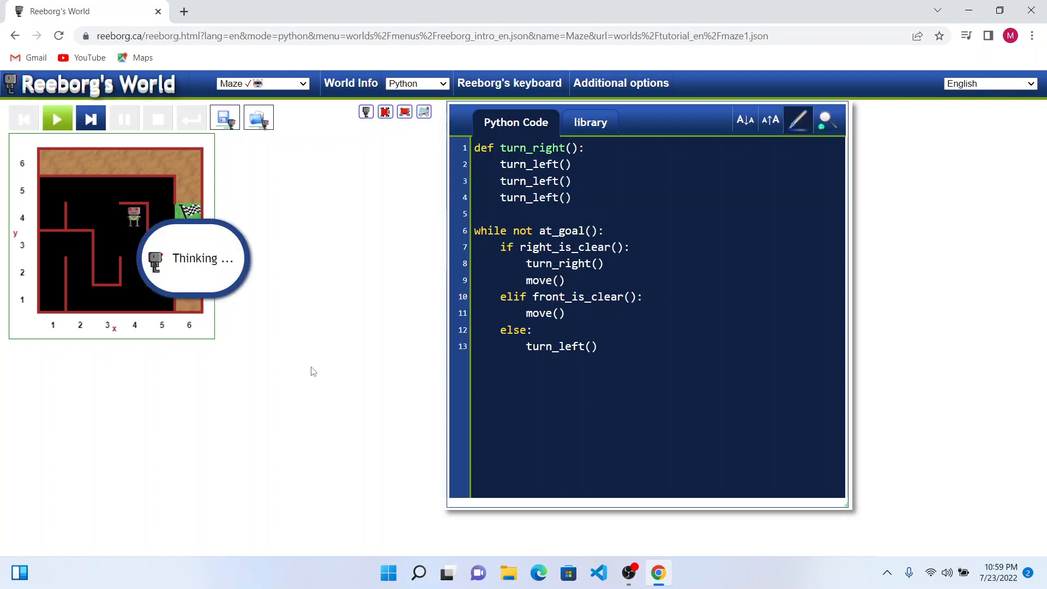
left_click(57, 118)
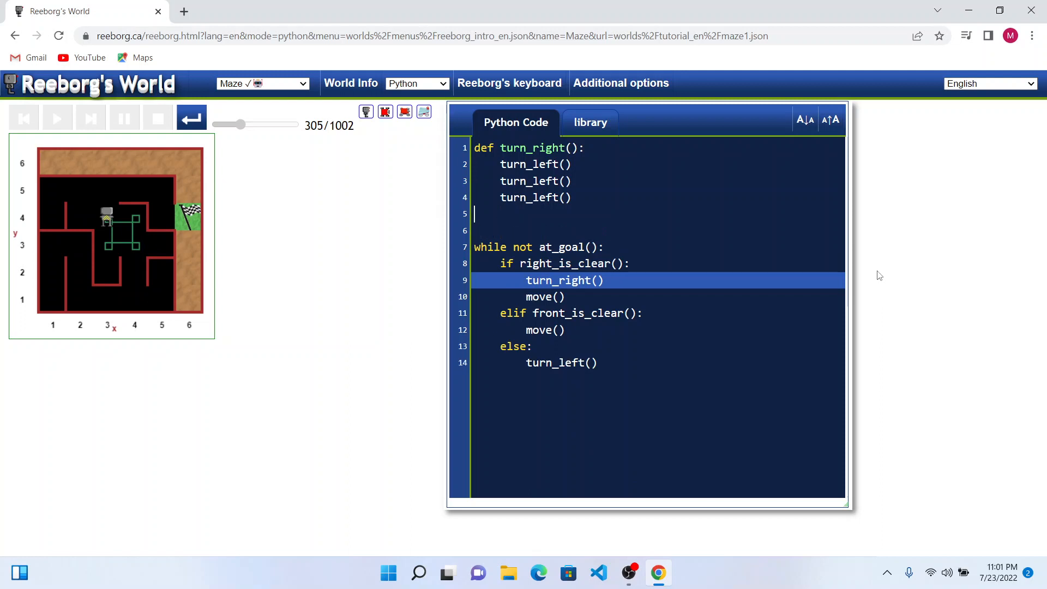
Insert if front_is_clear(): move() before the while loop.
type("if")
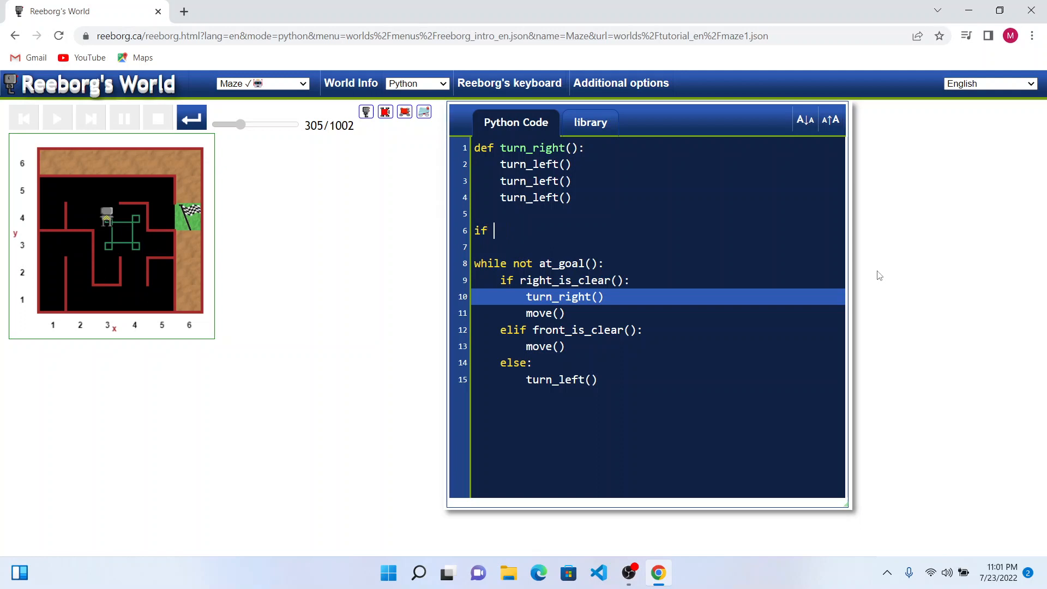
type("front_i")
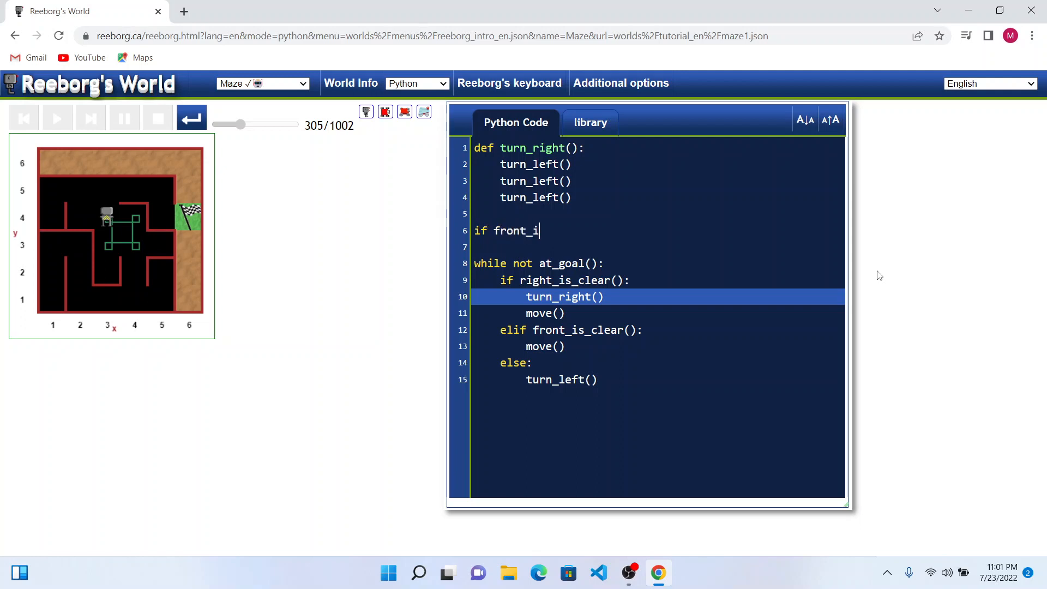
type("s_clear()")
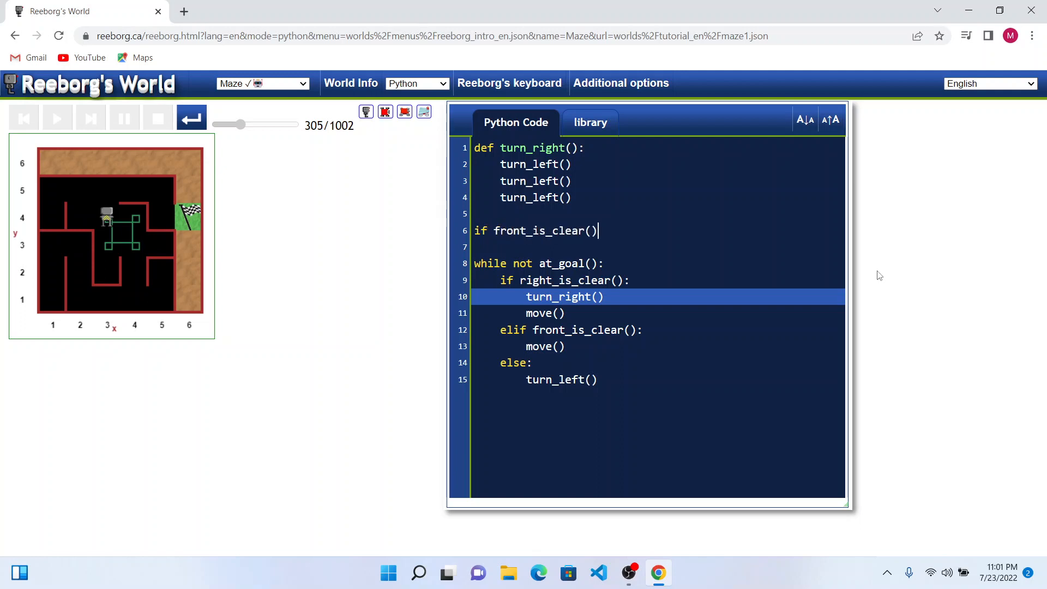
type(":")
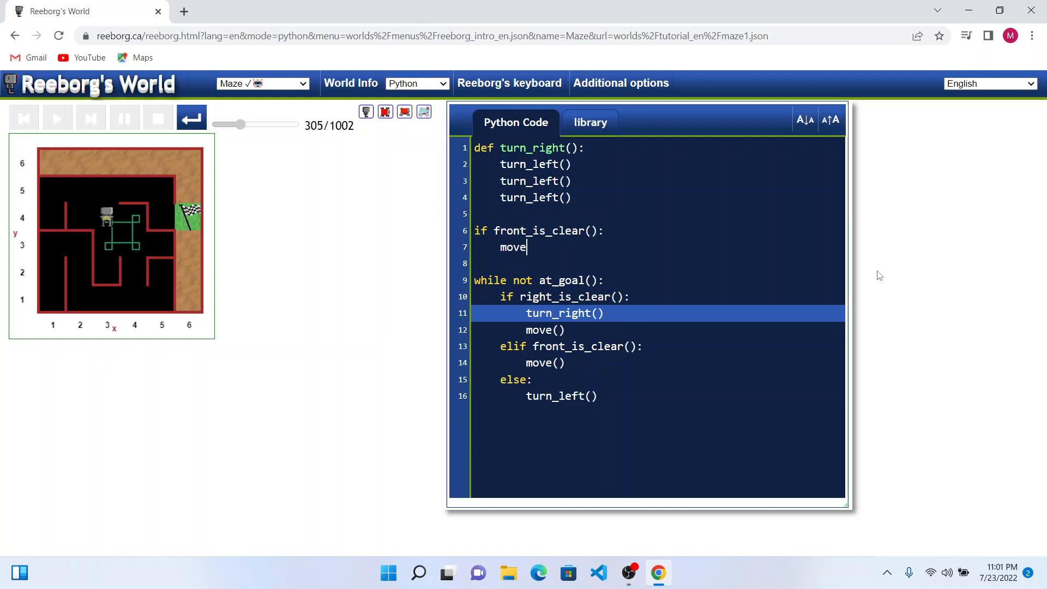
type("()")
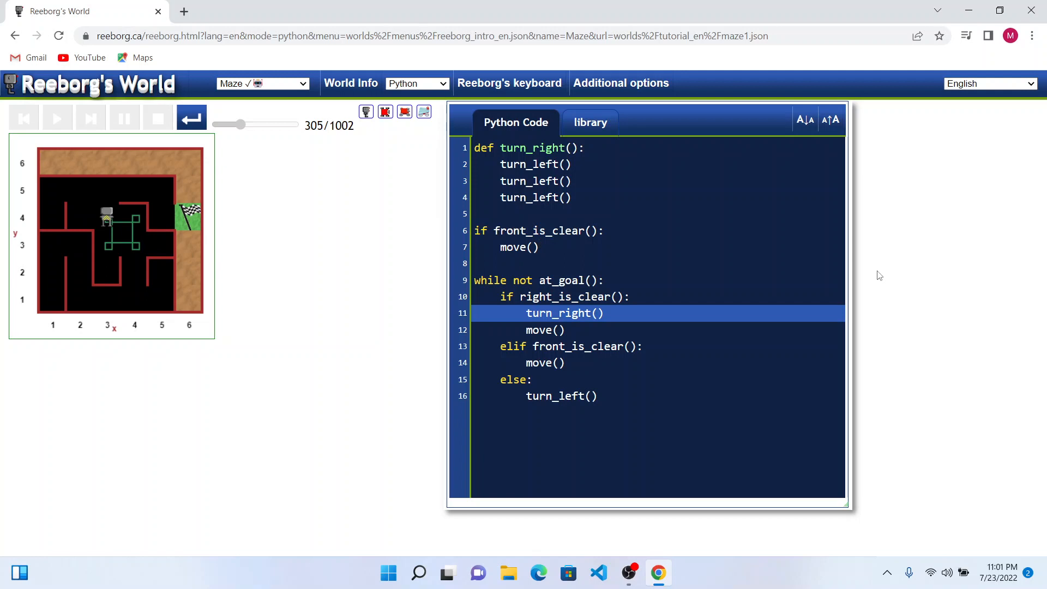
left_click(538, 248)
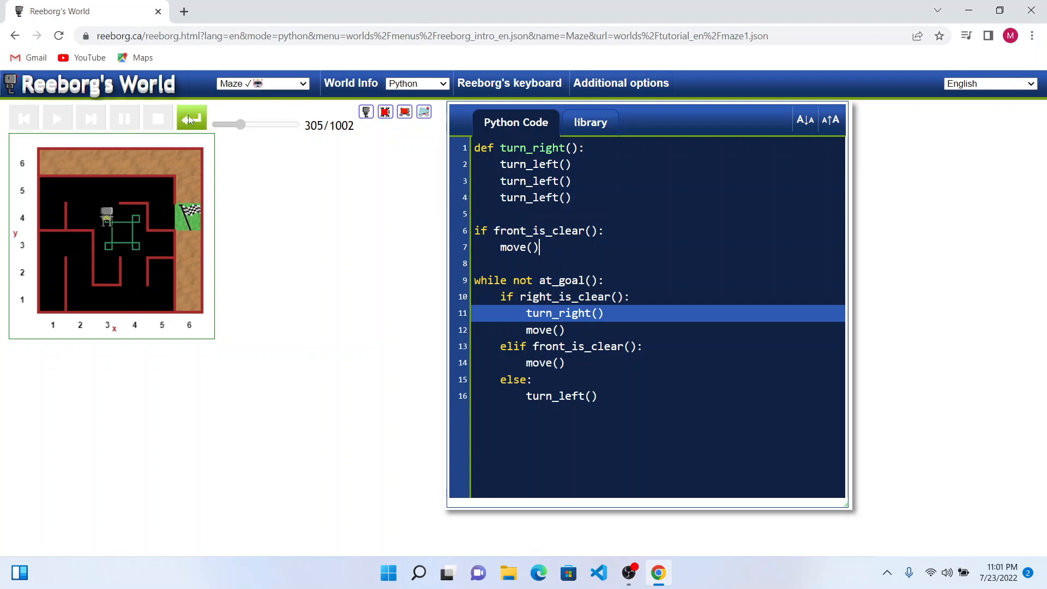
Reset to a new maze and run the updated program, reaching the goal in 220 steps.
left_click(191, 117)
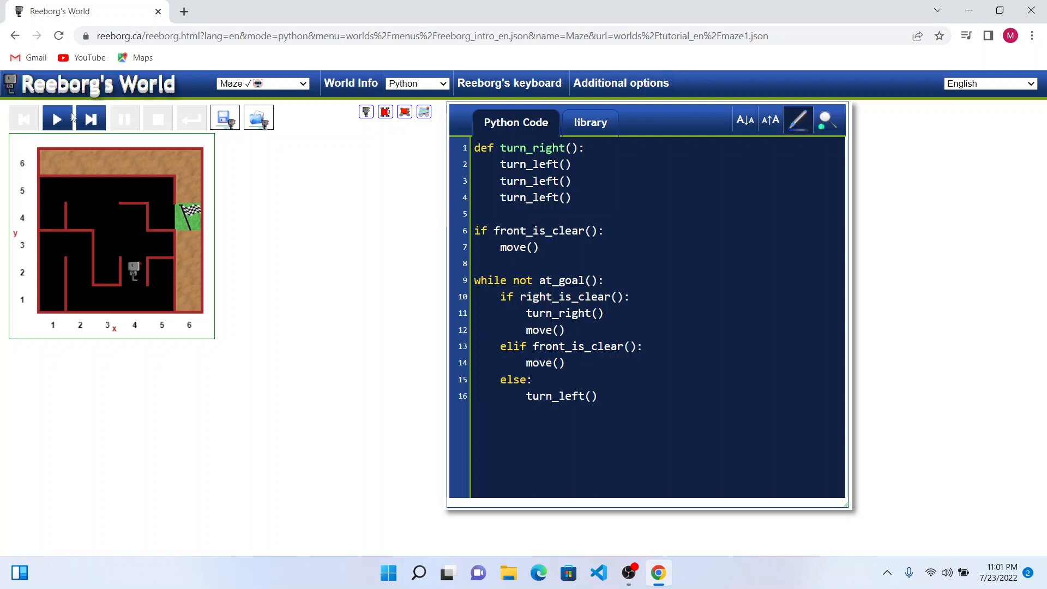
left_click(55, 118)
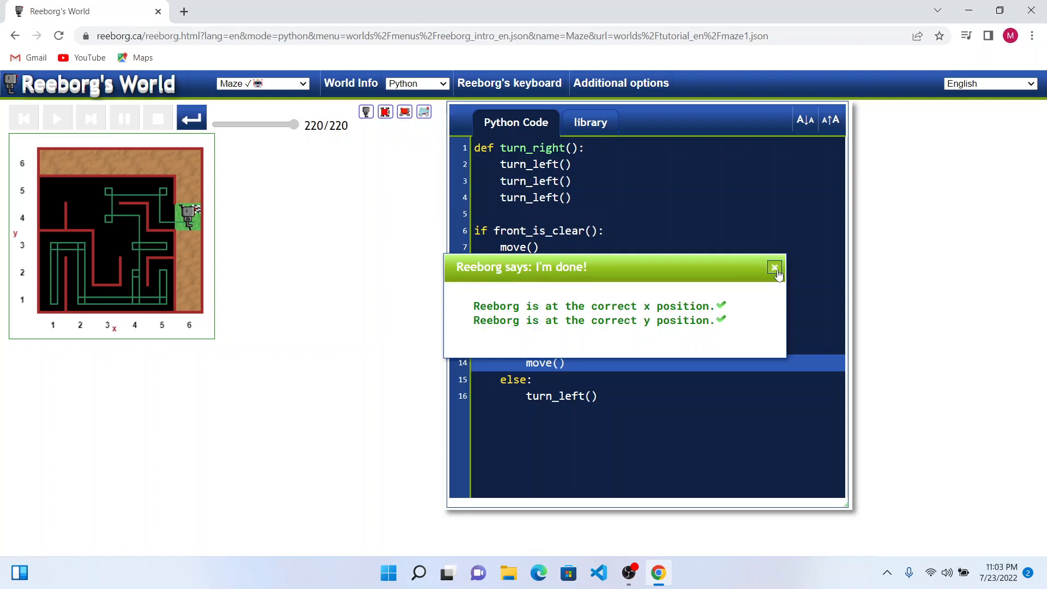
Dismiss the message and rerun on another maze, reaching the goal in 94 steps.
left_click(774, 269)
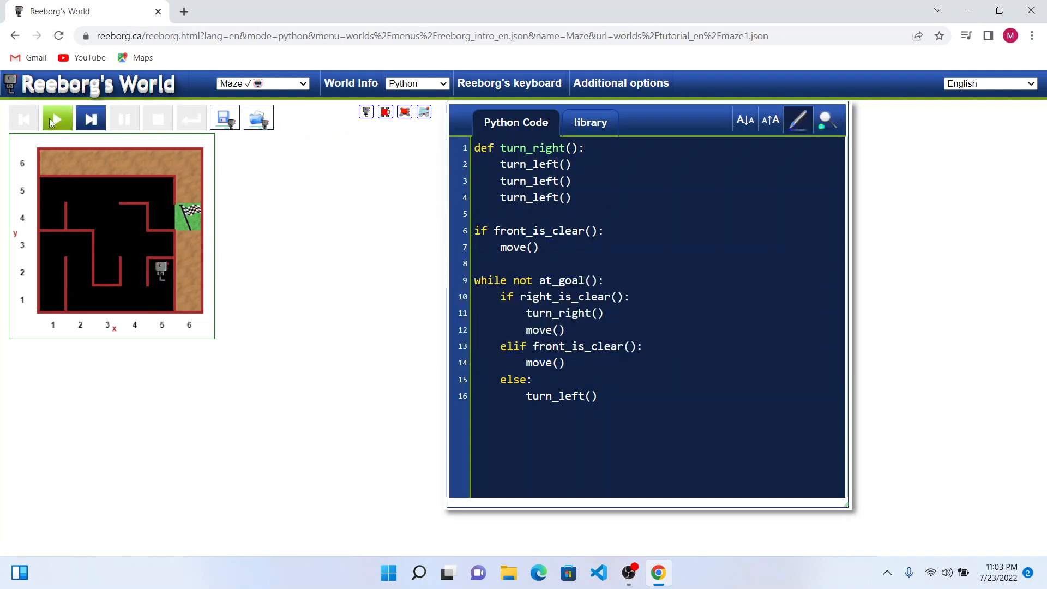
left_click(57, 118)
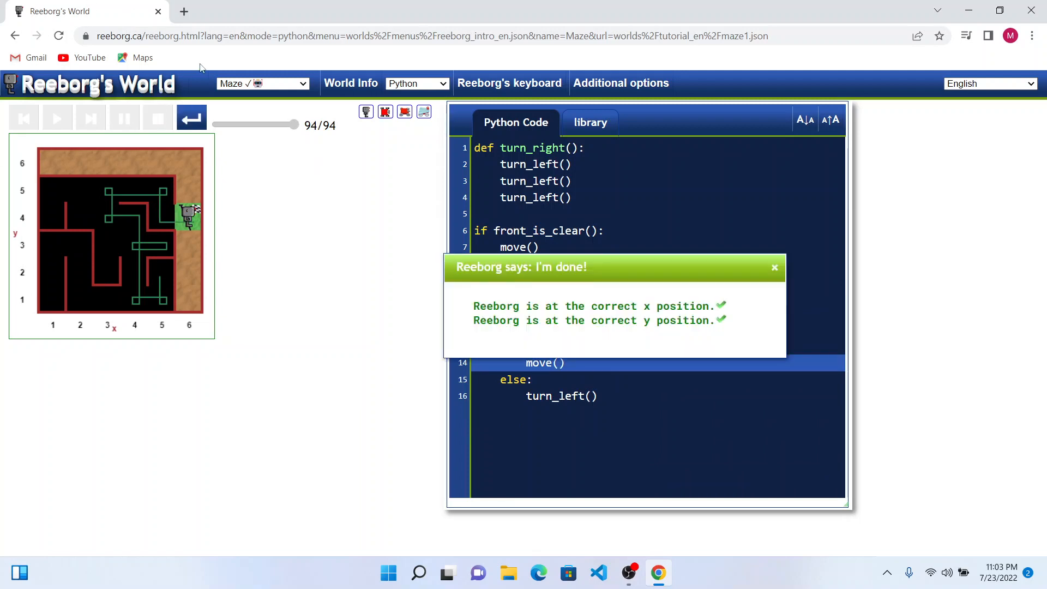
Rerun on a third maze, reaching the goal in 182 steps, and dismiss the success message.
left_click(775, 267)
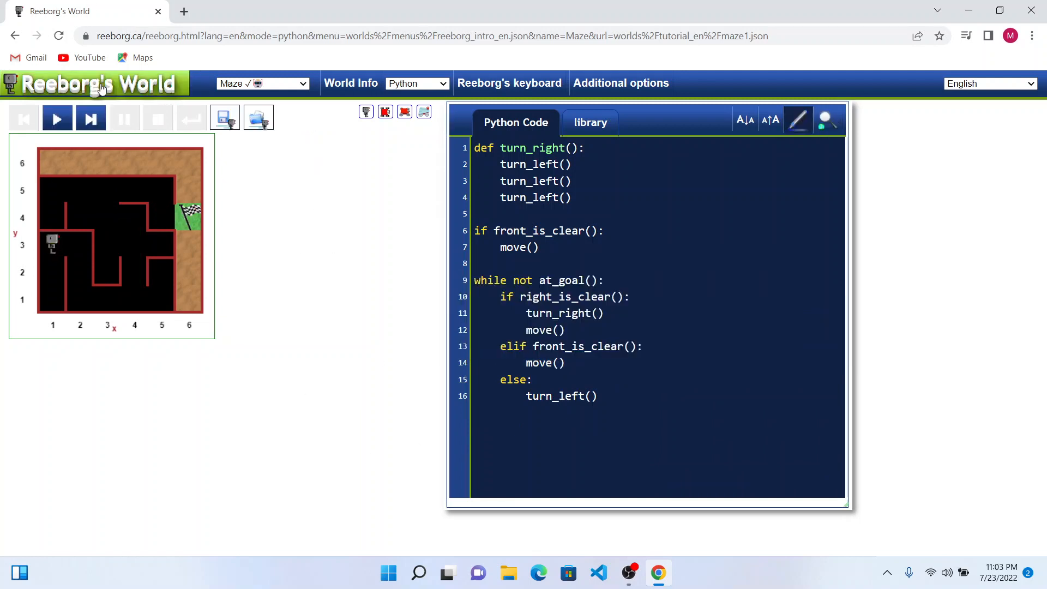
left_click(57, 118)
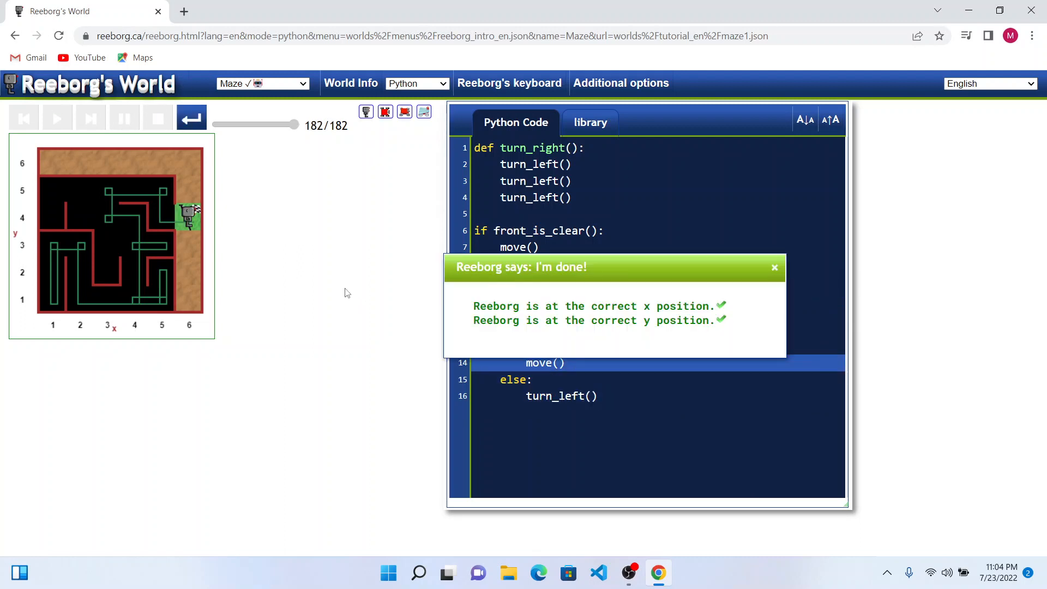
mouse_move(983, 251)
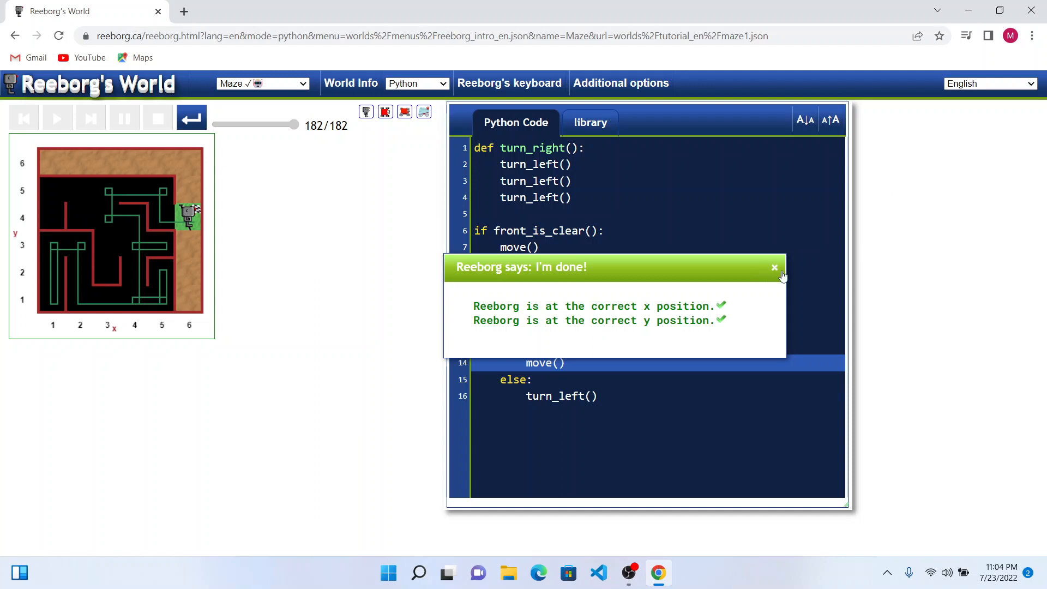
left_click(774, 267)
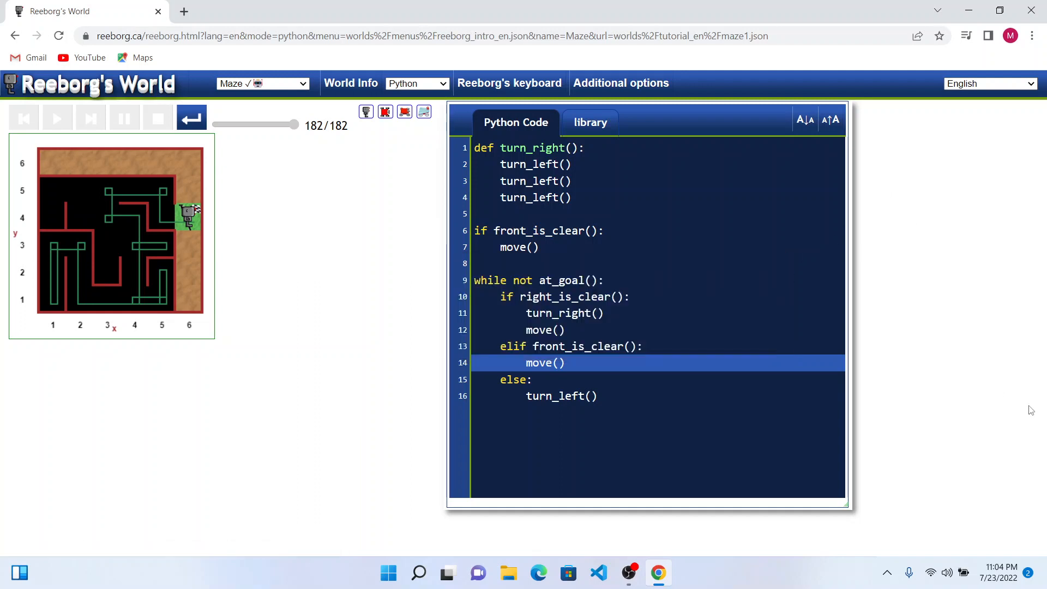